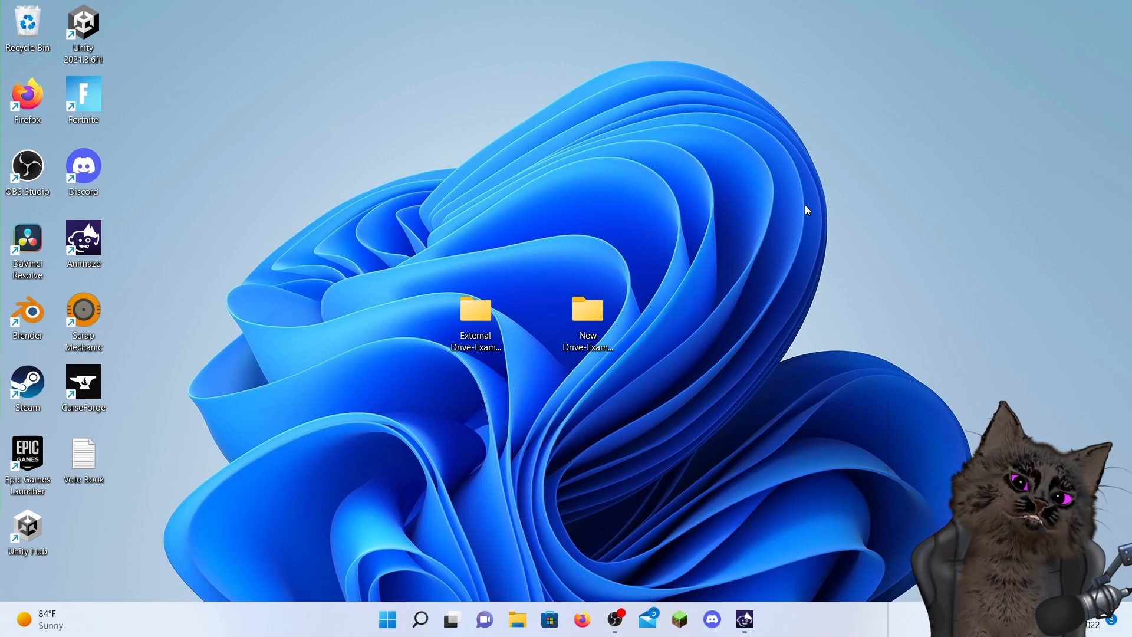
{"action": "mouse_move", "coordinate": [497, 493]}
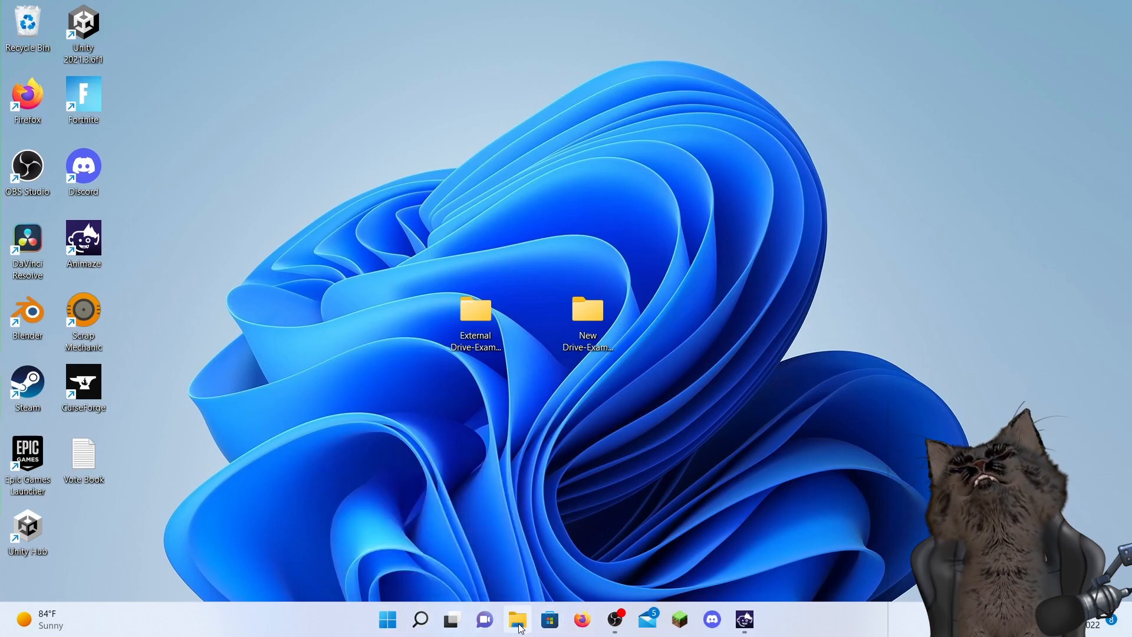
Step: Browse to the computer's drives in File Explorer, then set the window aside
{"action": "left_click", "coordinate": [516, 618]}
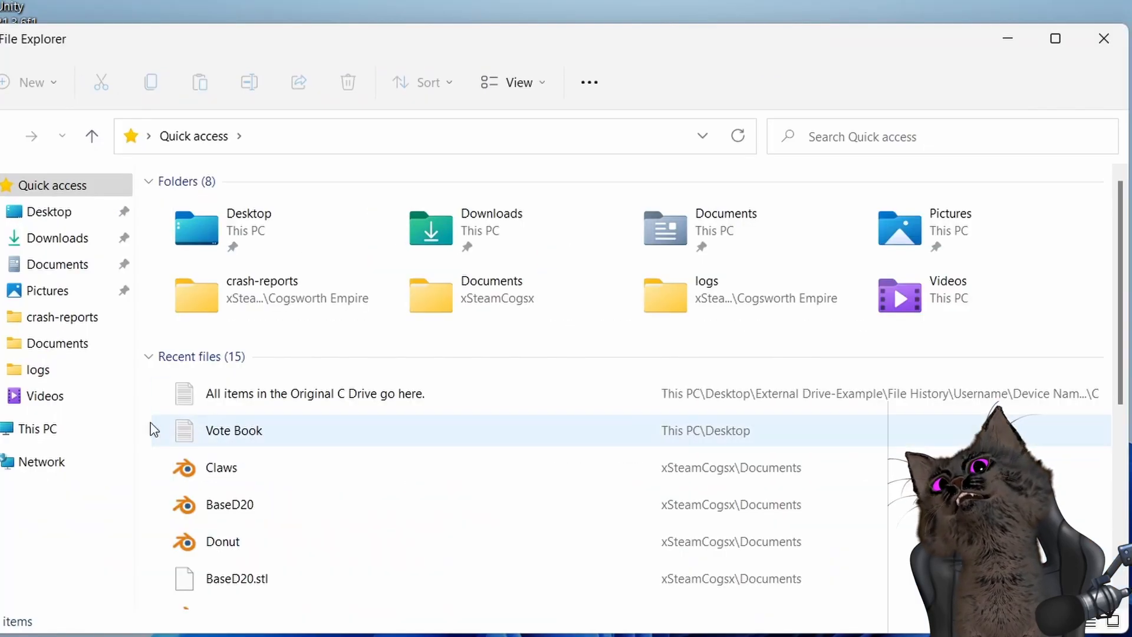
{"action": "left_click", "coordinate": [38, 428]}
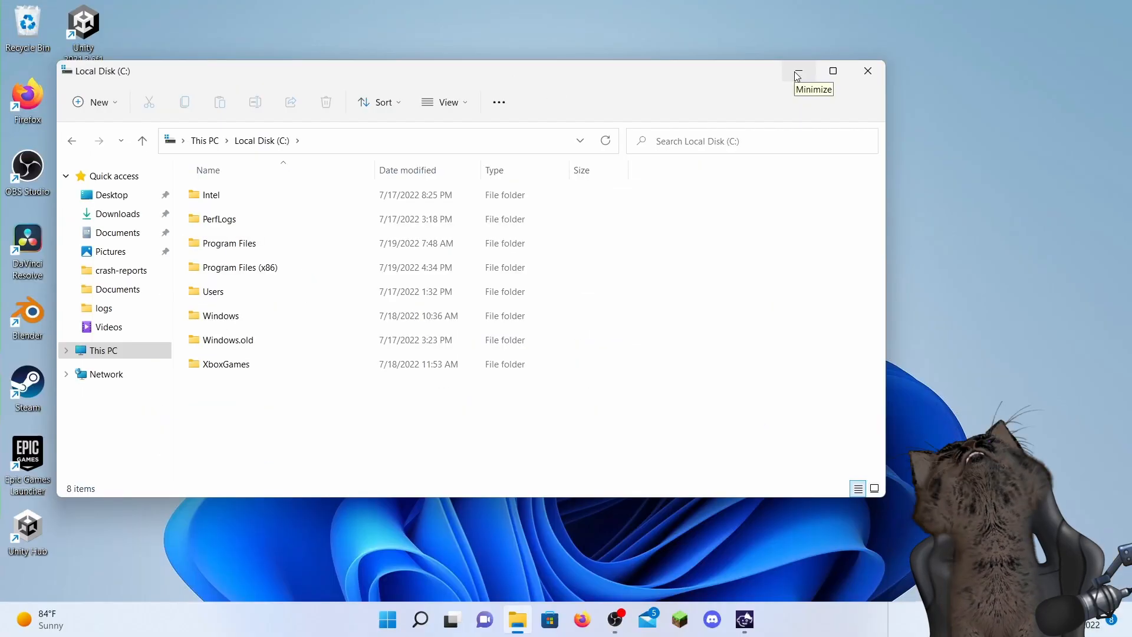
{"action": "left_click", "coordinate": [798, 71]}
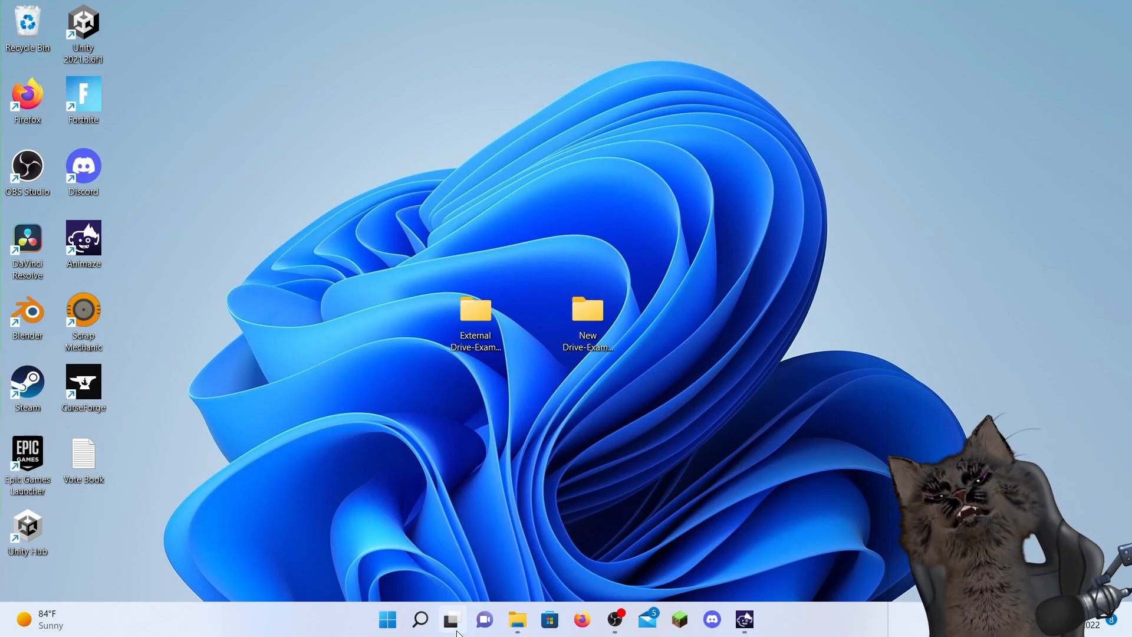
Step: Search Windows for 'File Ho' to bring up File History settings, then close them
{"action": "left_click", "coordinate": [420, 619]}
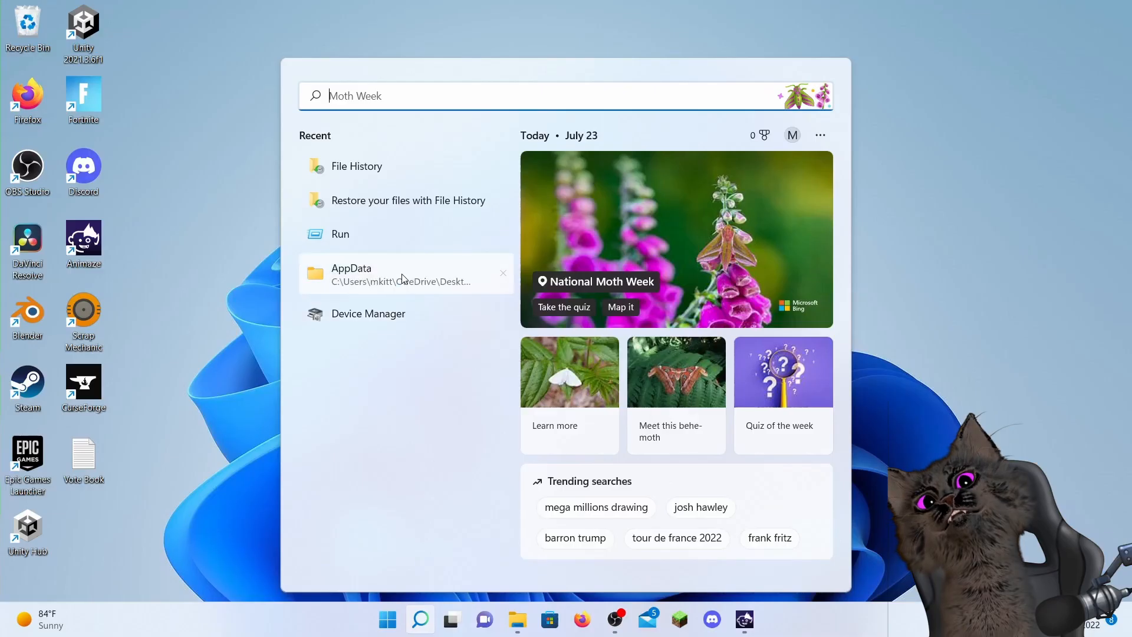
{"action": "type", "text": "Fil"}
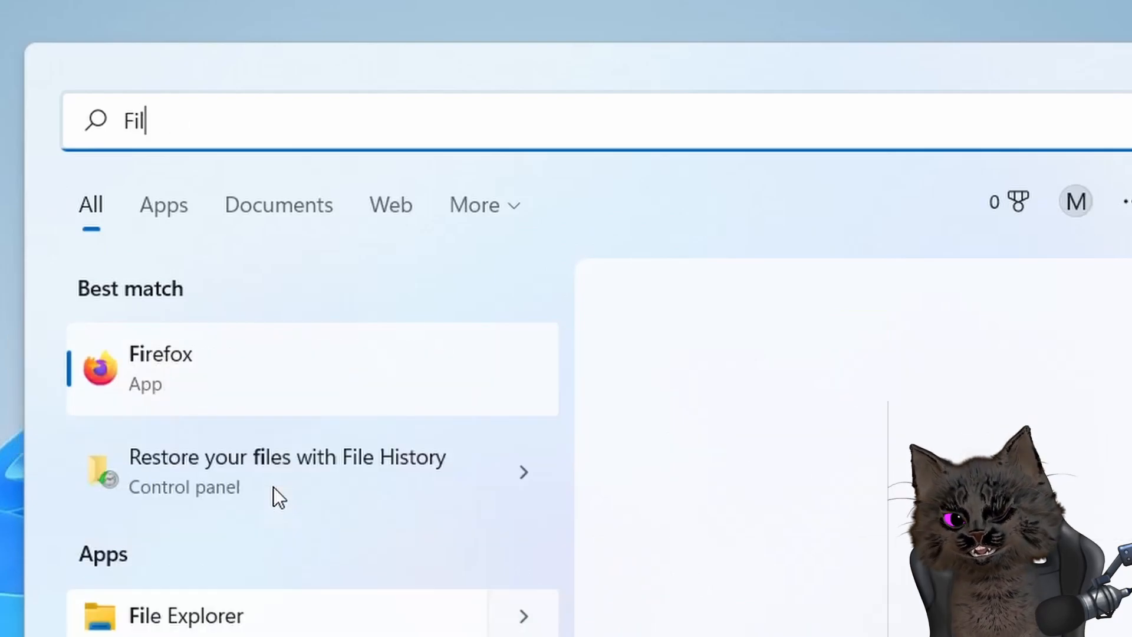
{"action": "type", "text": "e Ho"}
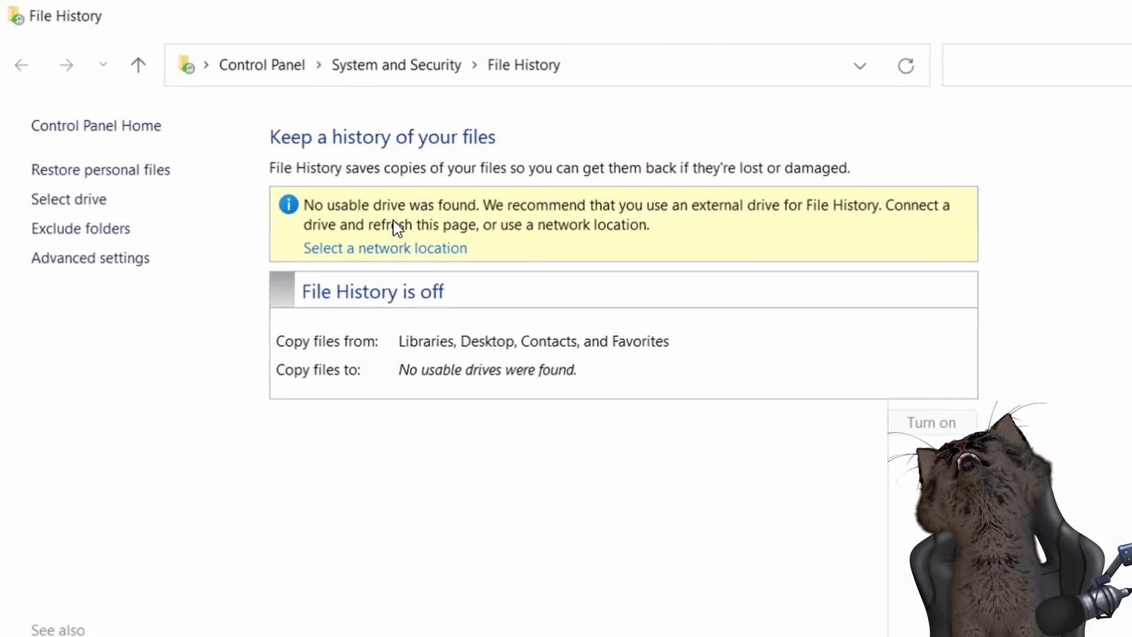
{"action": "mouse_move", "coordinate": [482, 436]}
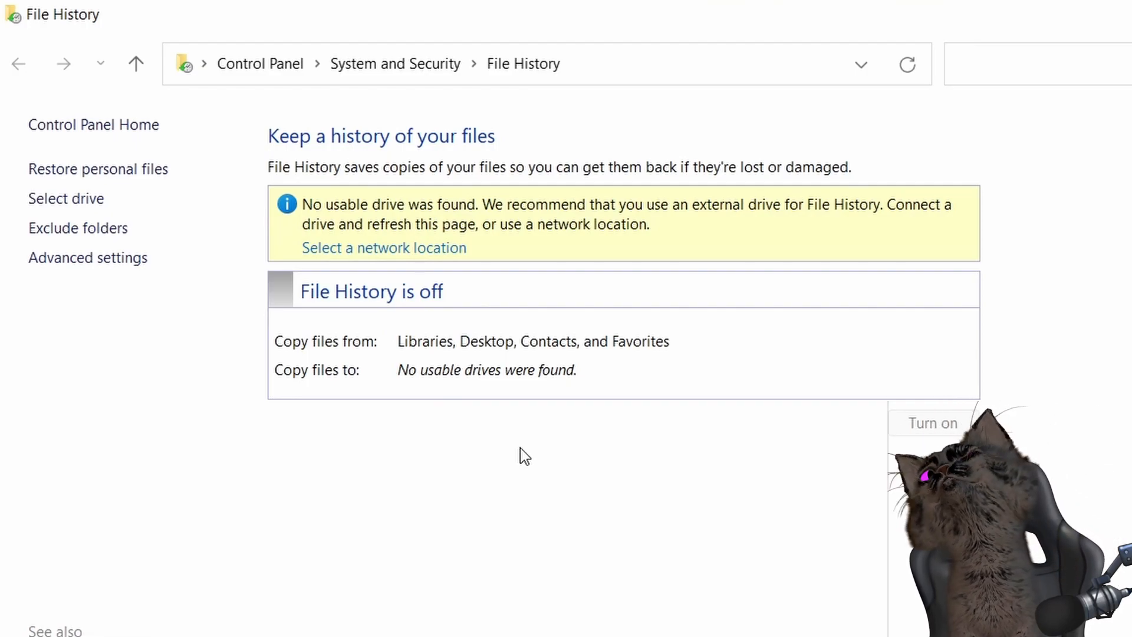
{"action": "left_click", "coordinate": [932, 97]}
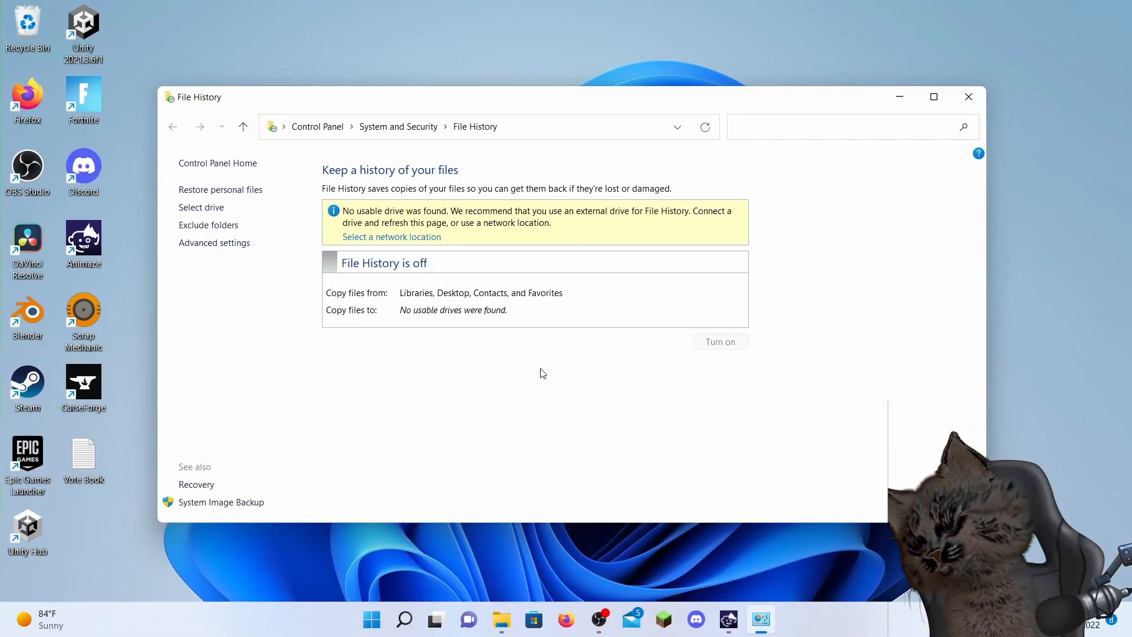
{"action": "mouse_move", "coordinate": [545, 364]}
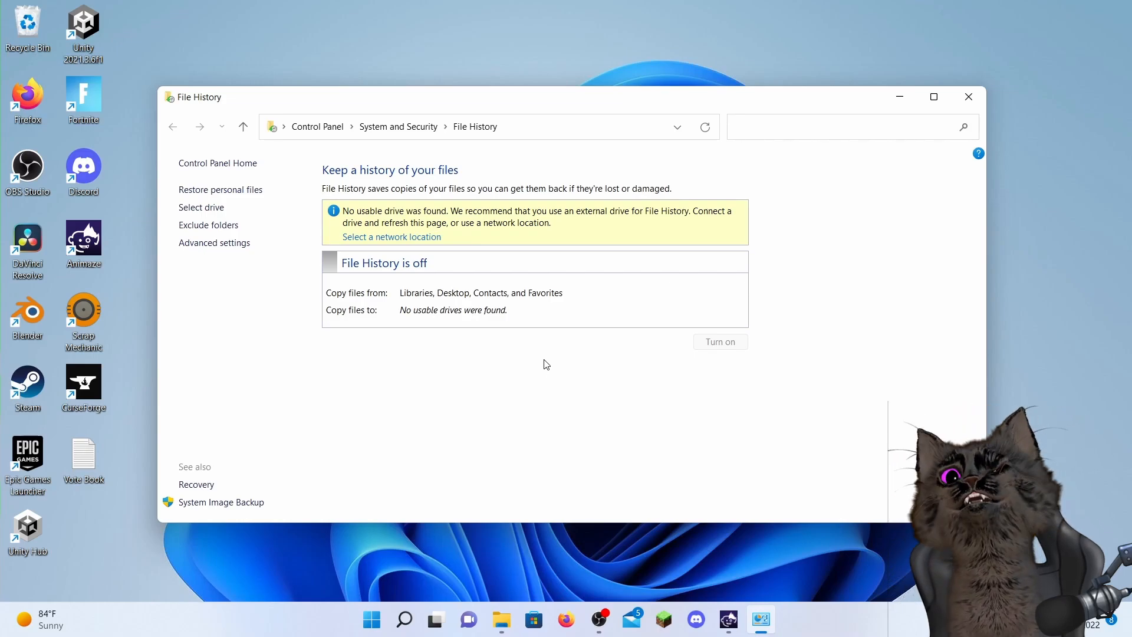
{"action": "mouse_move", "coordinate": [967, 96]}
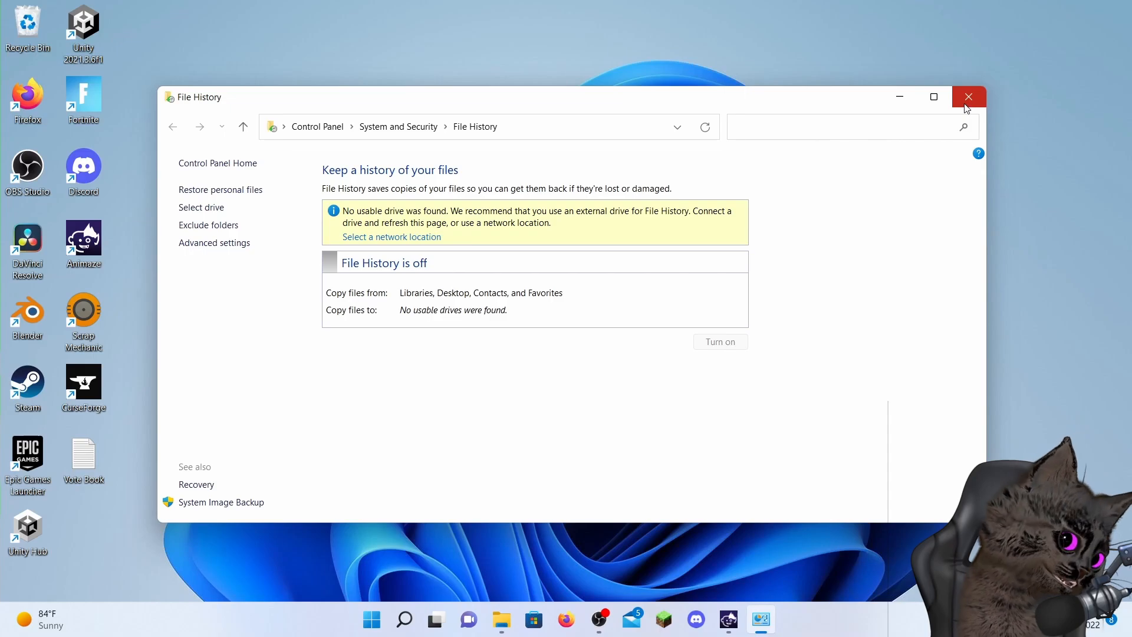
{"action": "mouse_move", "coordinate": [967, 97]}
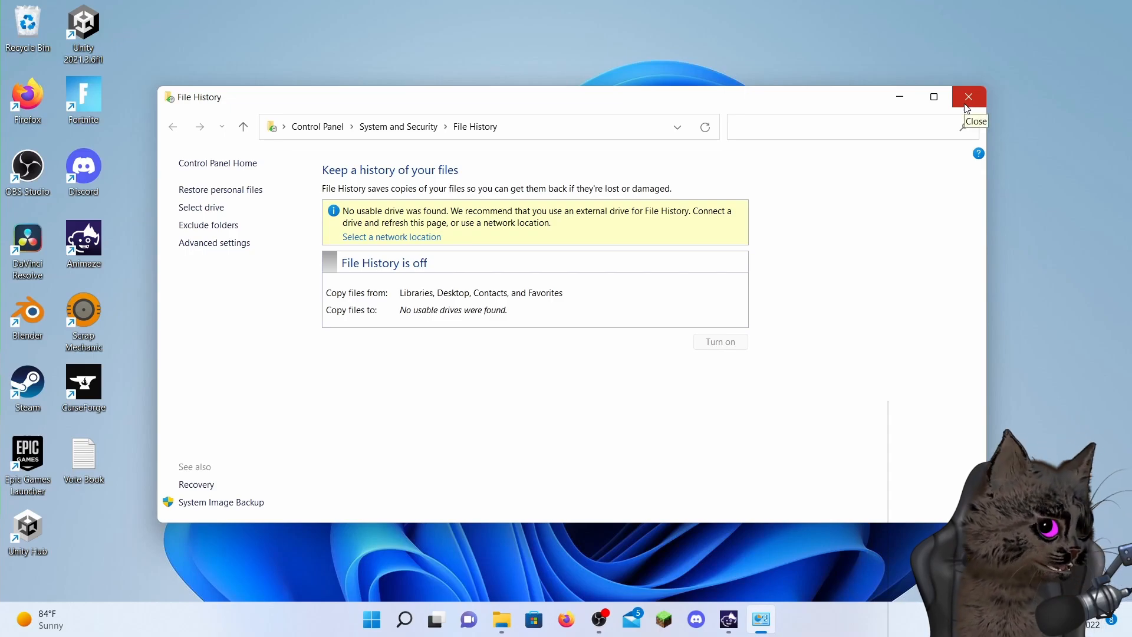
{"action": "left_click", "coordinate": [968, 96]}
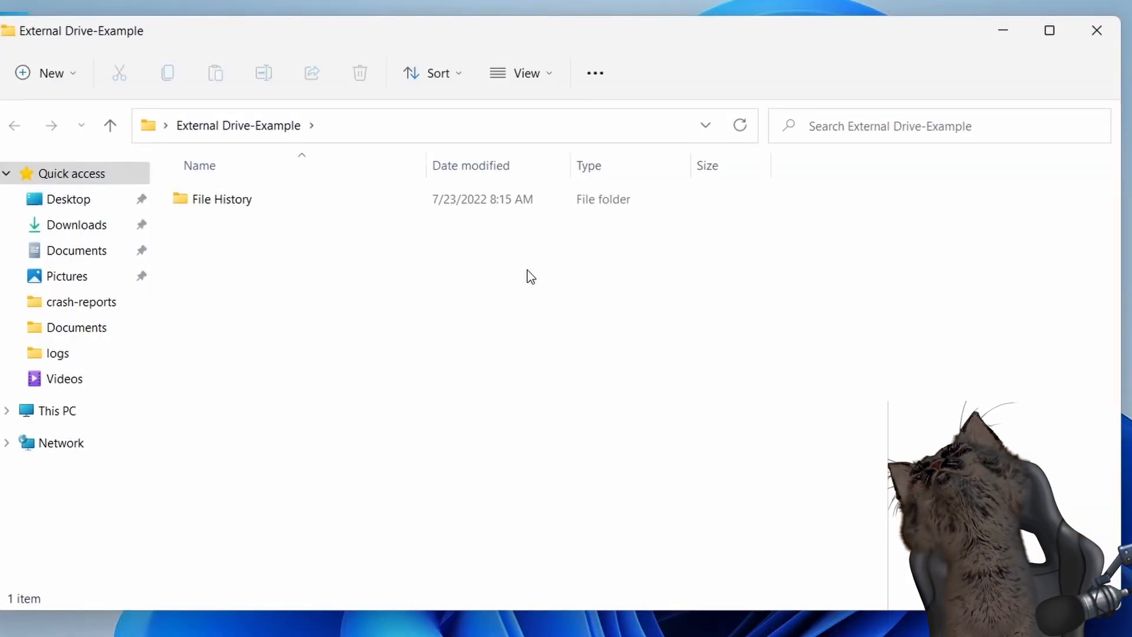
Step: Drill into External Drive-Example's File History, Username and Device Name folders
{"action": "double_click", "coordinate": [231, 198]}
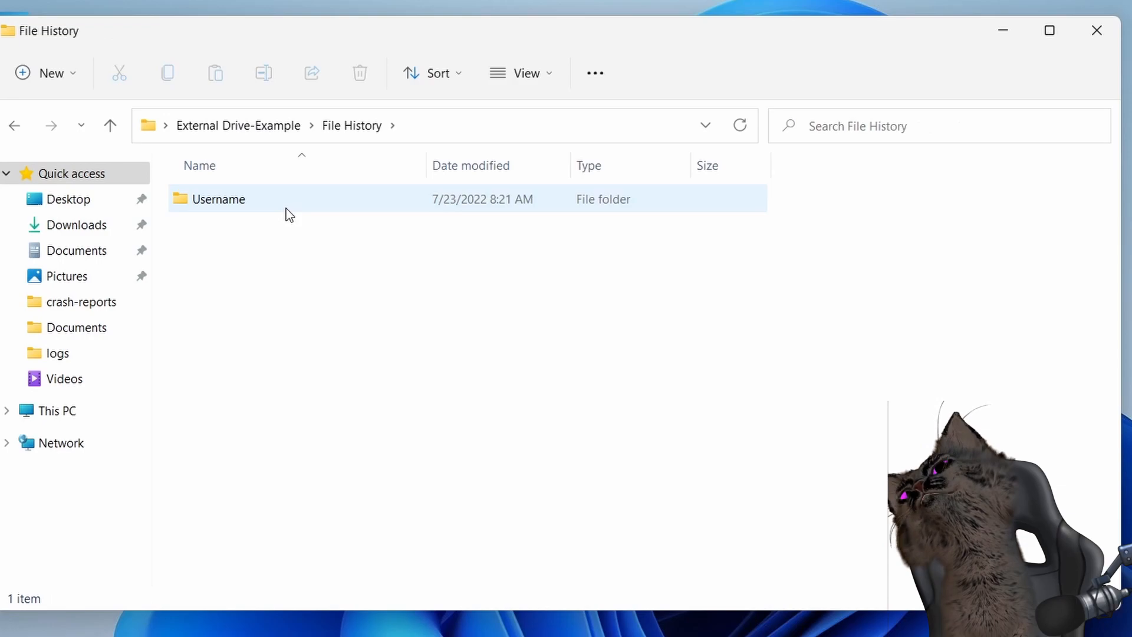
{"action": "left_click", "coordinate": [110, 126]}
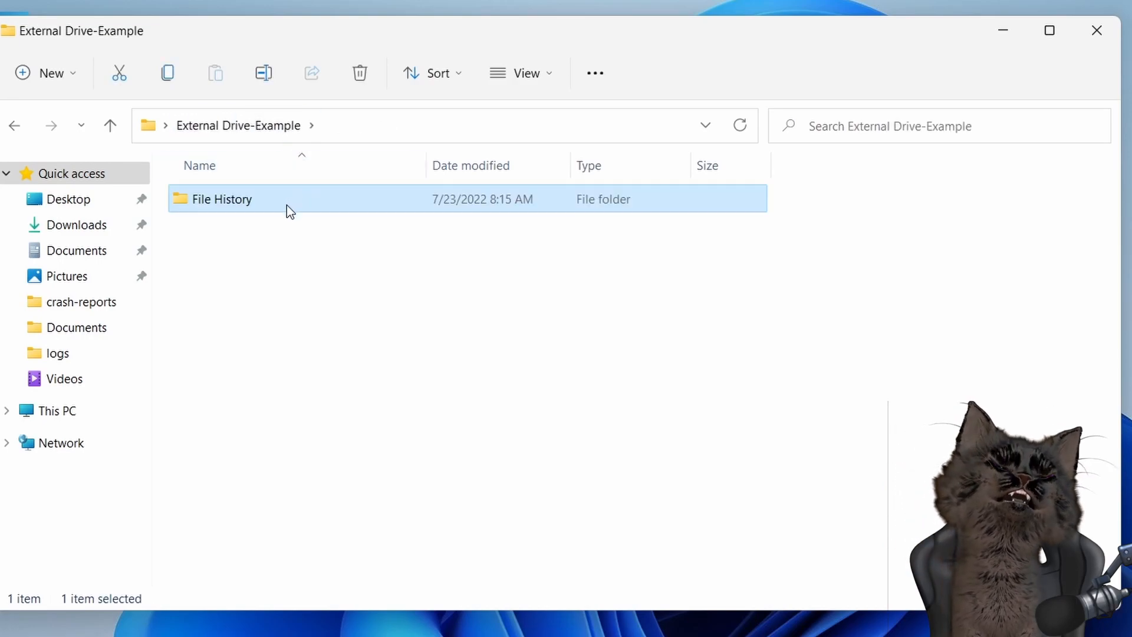
{"action": "mouse_move", "coordinate": [289, 210]}
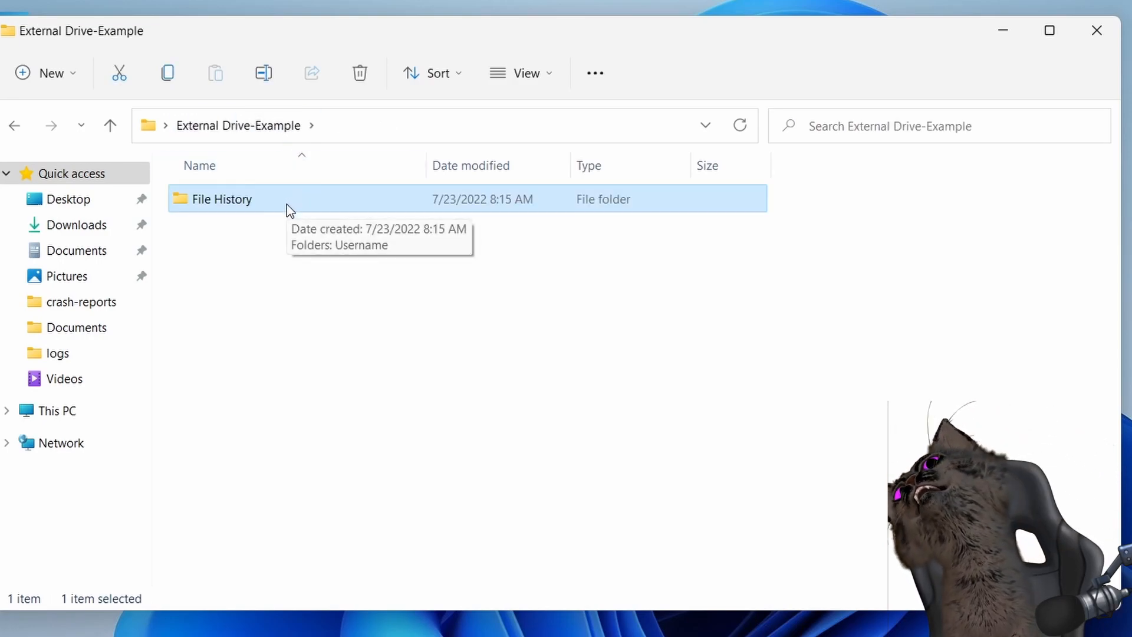
{"action": "double_click", "coordinate": [222, 198]}
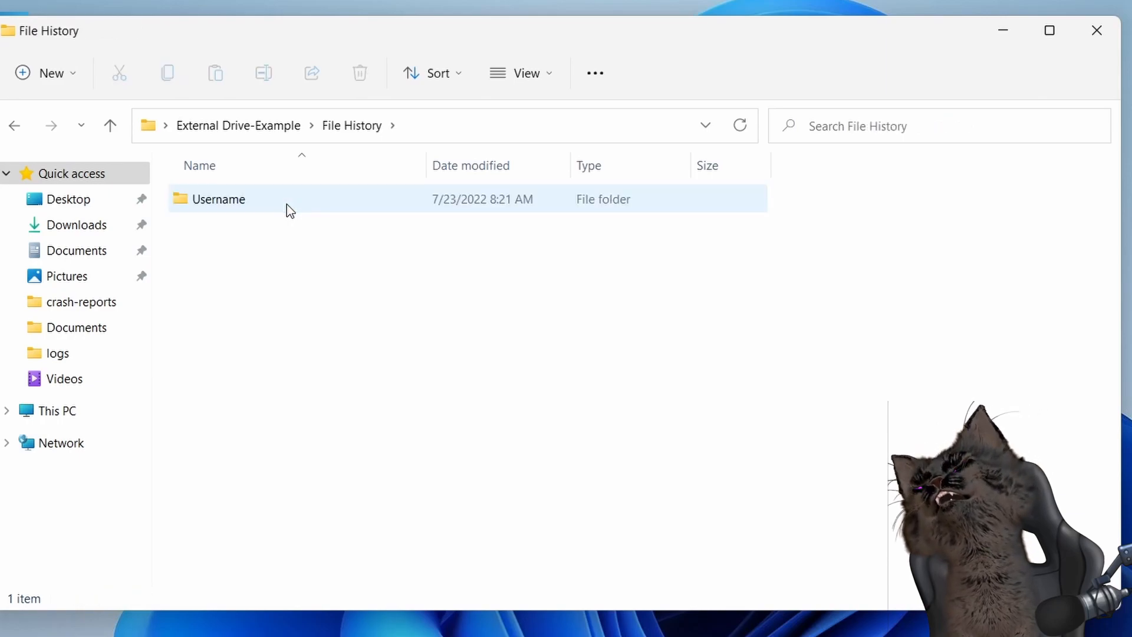
{"action": "double_click", "coordinate": [219, 198]}
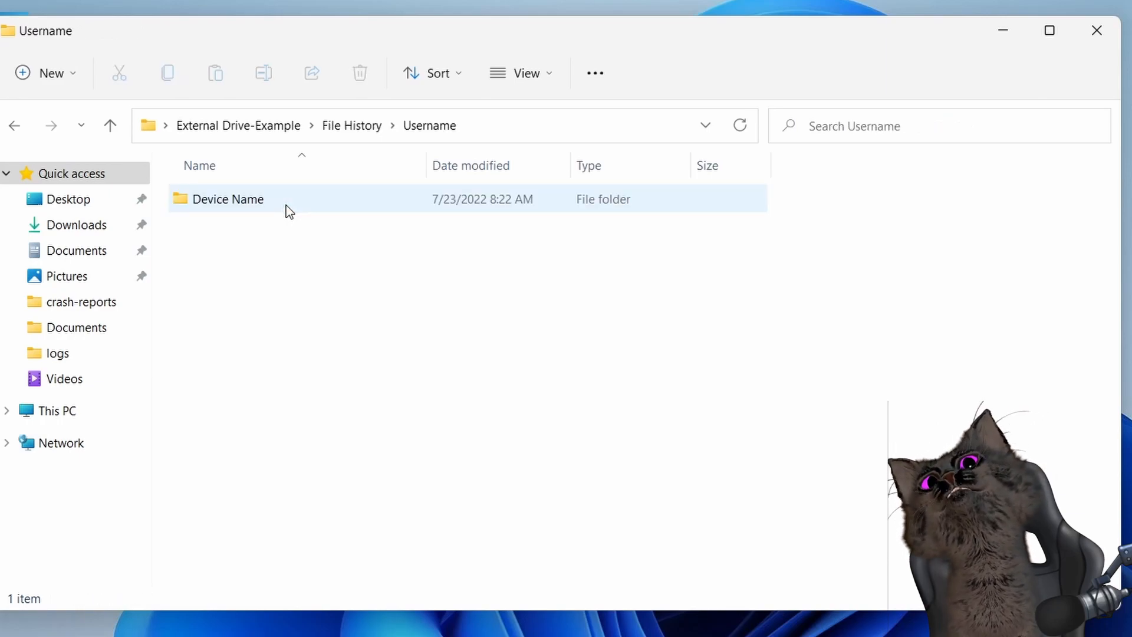
{"action": "double_click", "coordinate": [228, 198]}
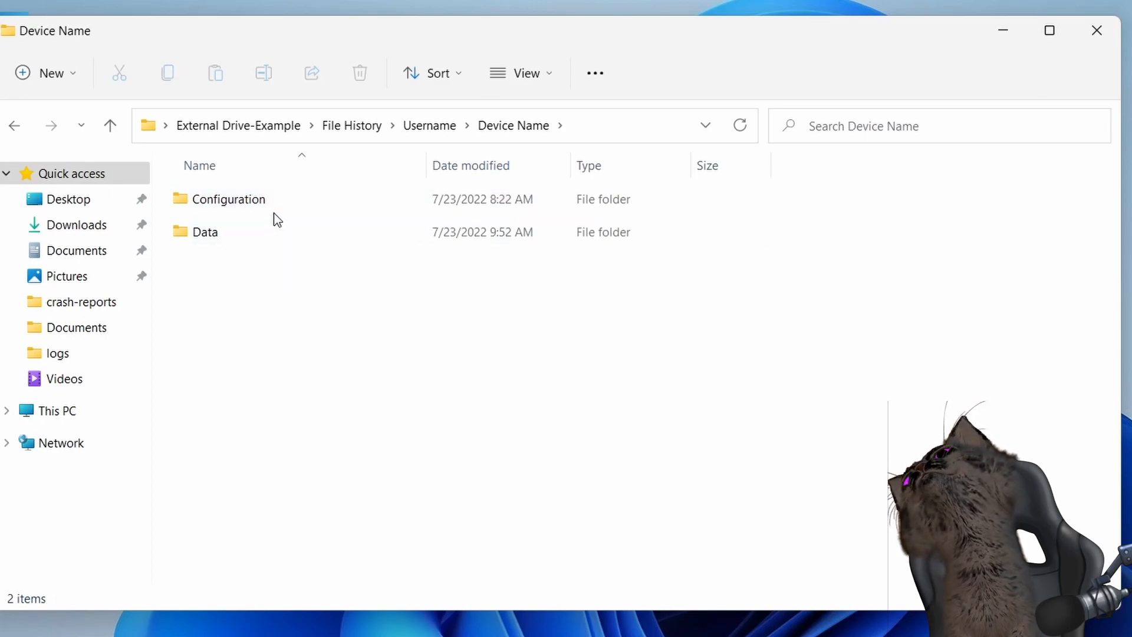
Step: Open Data and then the backed-up C folder showing Program Files and Users
{"action": "left_click", "coordinate": [205, 232]}
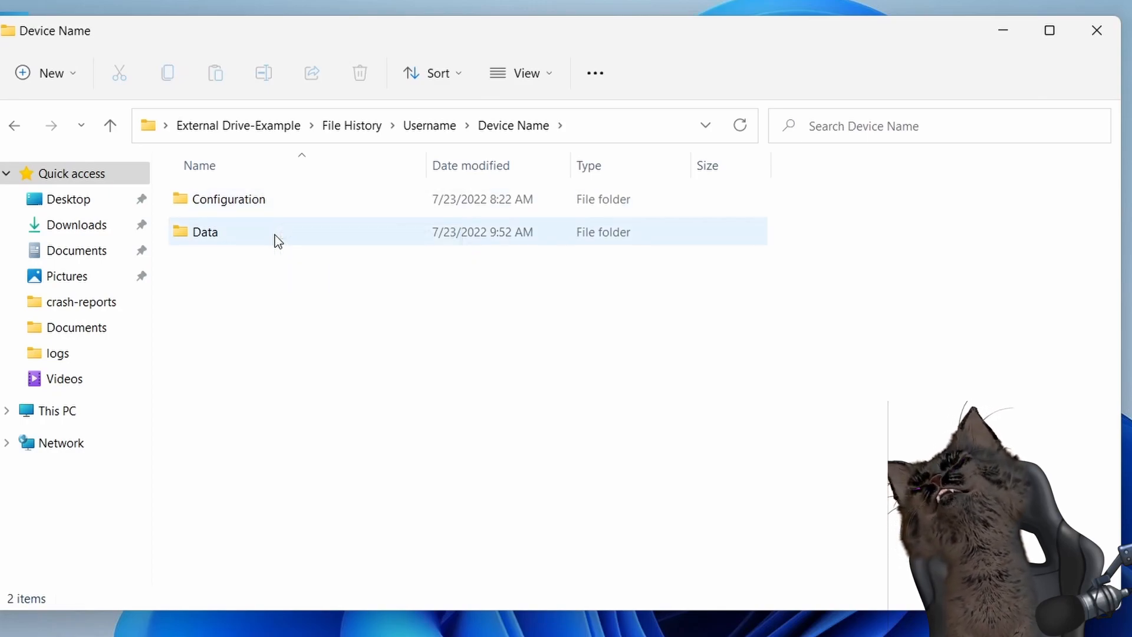
{"action": "double_click", "coordinate": [204, 232]}
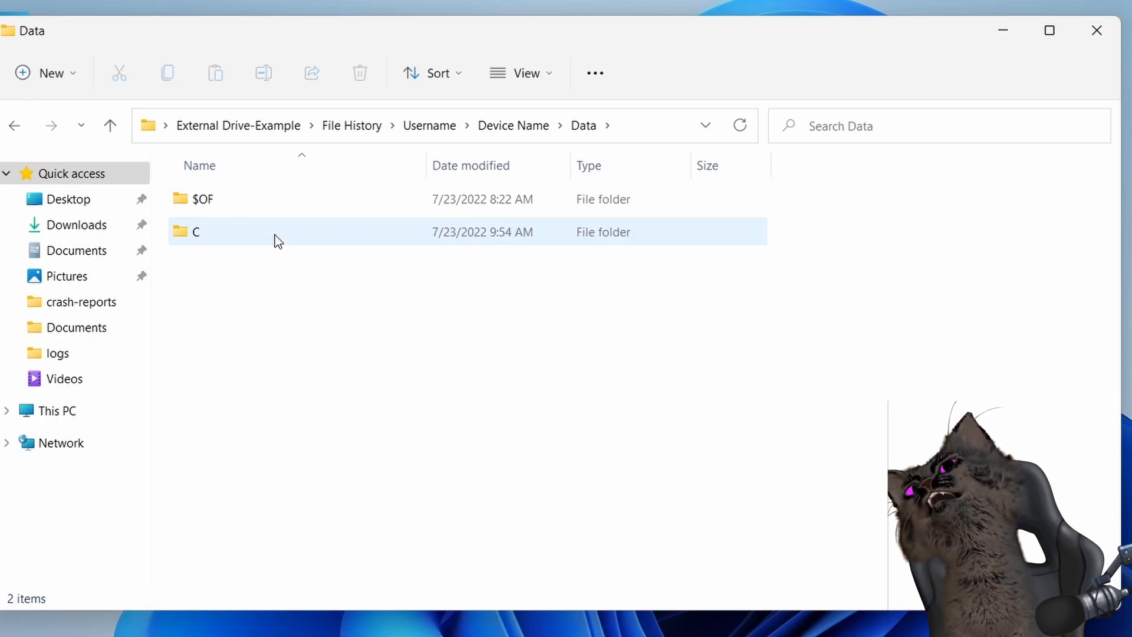
{"action": "double_click", "coordinate": [196, 232]}
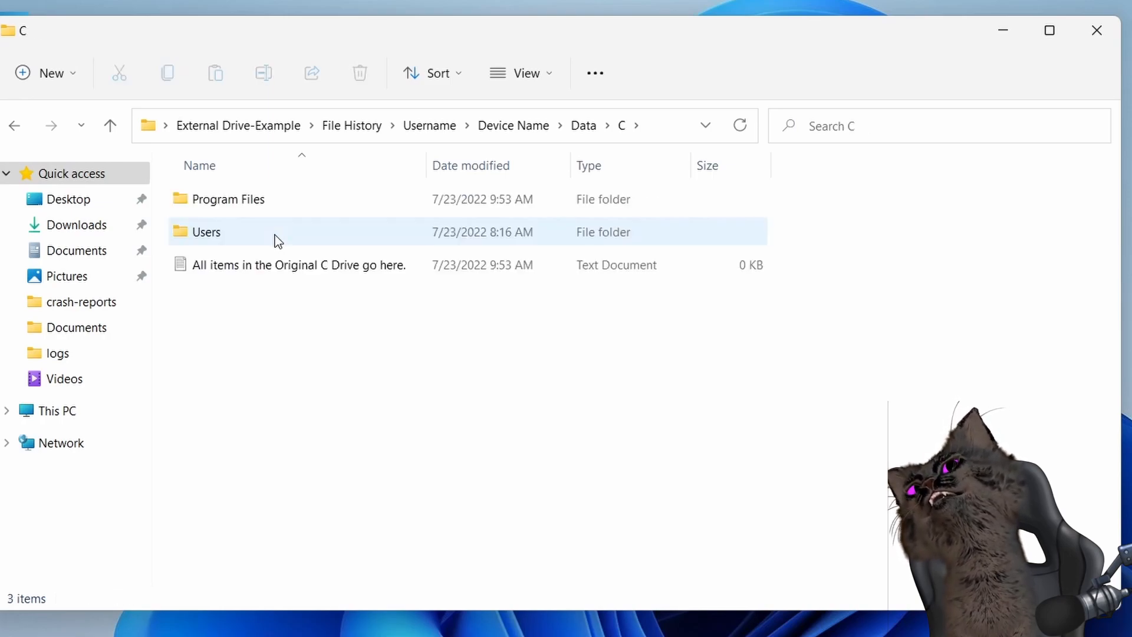
{"action": "mouse_move", "coordinate": [284, 250]}
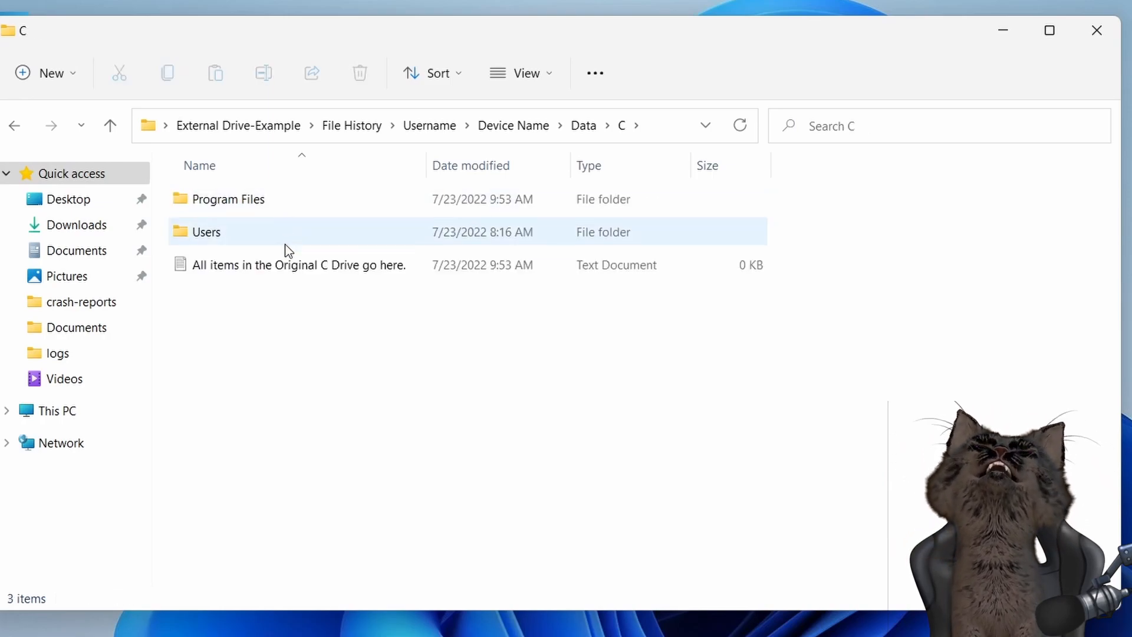
{"action": "mouse_move", "coordinate": [253, 231]}
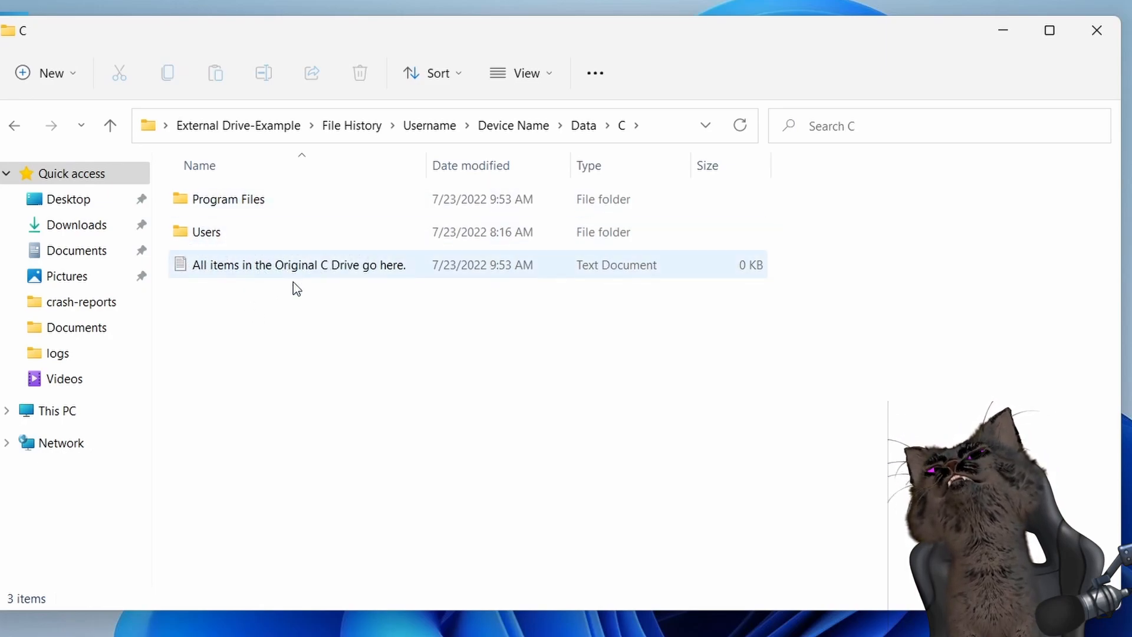
Step: Open the backed-up Users then Username folder, showing AppData and transferred files
{"action": "right_click", "coordinate": [296, 288]}
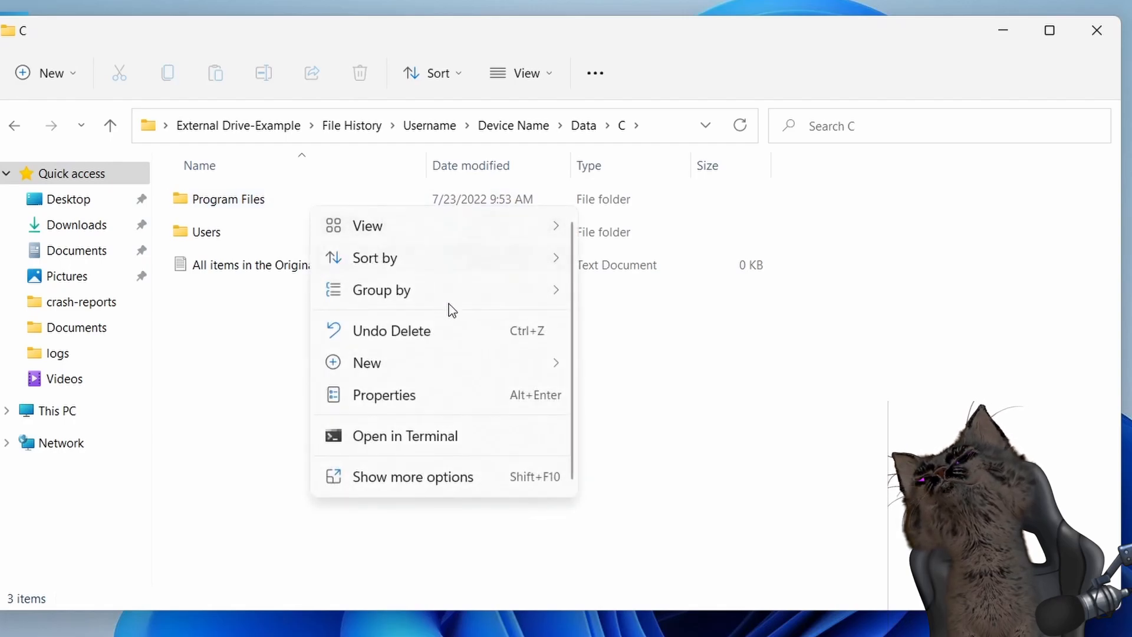
{"action": "right_click", "coordinate": [231, 198]}
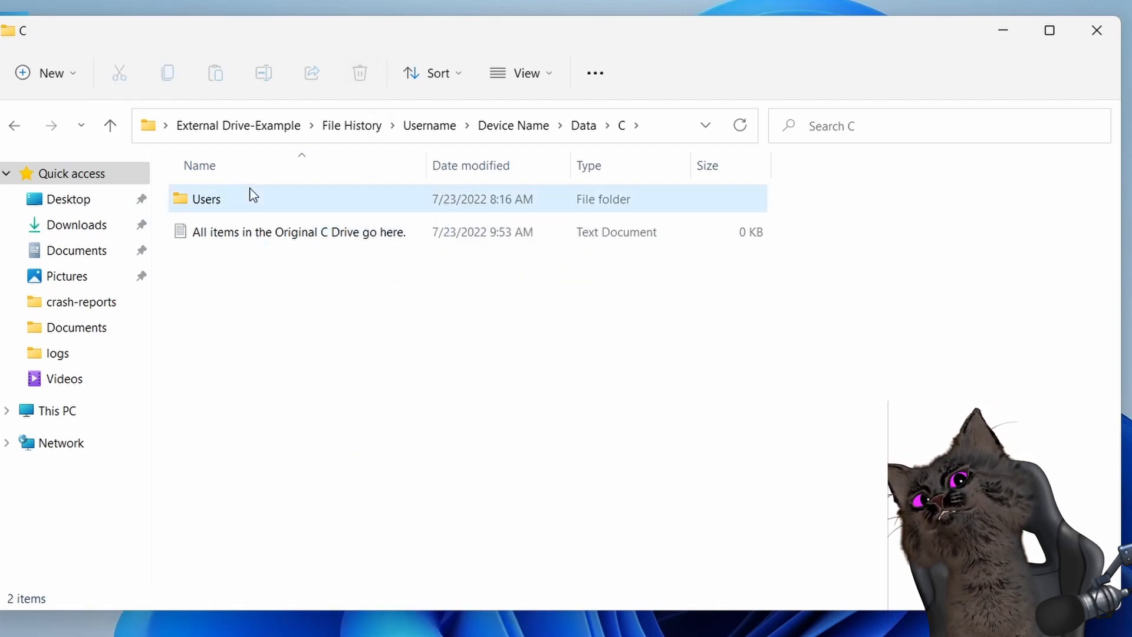
{"action": "mouse_move", "coordinate": [273, 211]}
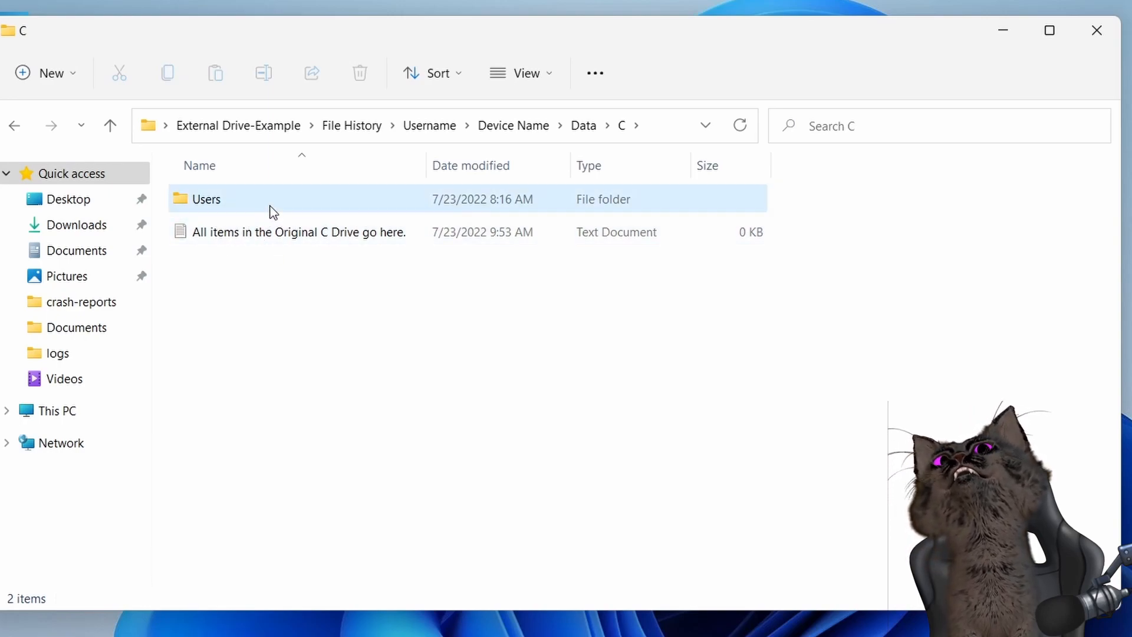
{"action": "double_click", "coordinate": [206, 198]}
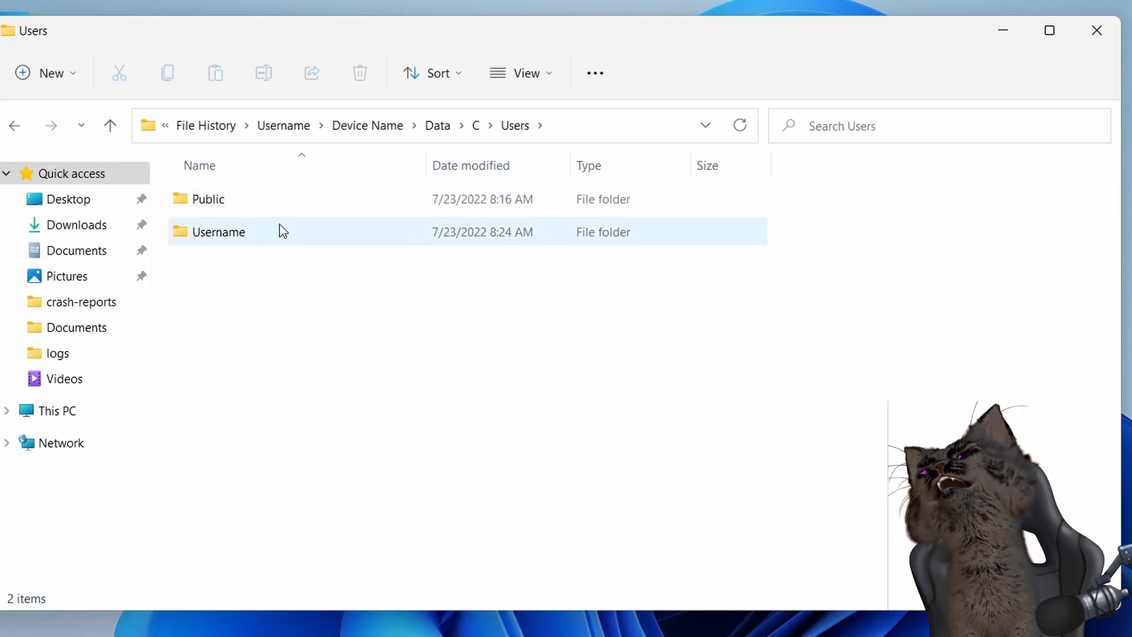
{"action": "double_click", "coordinate": [220, 232]}
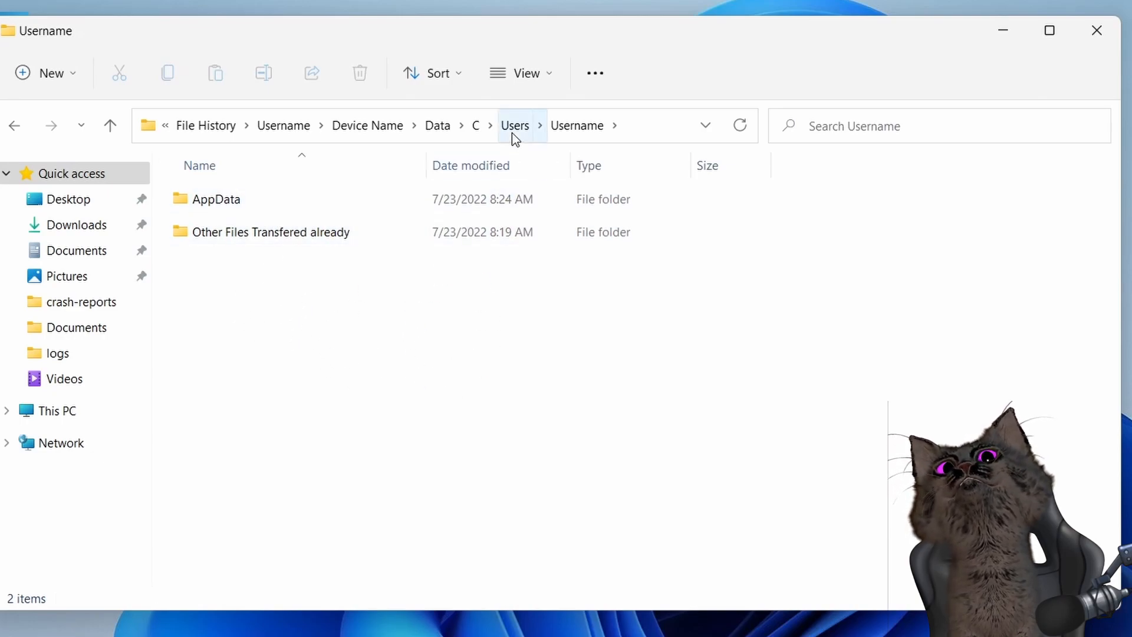
{"action": "left_click", "coordinate": [475, 125]}
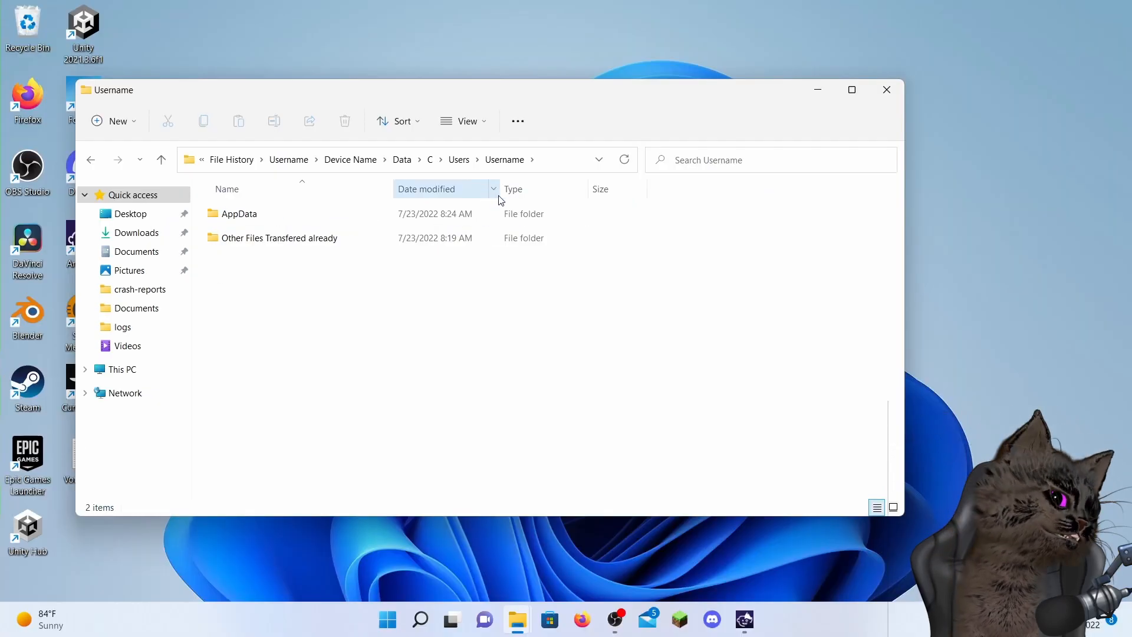
{"action": "mouse_move", "coordinate": [426, 179]}
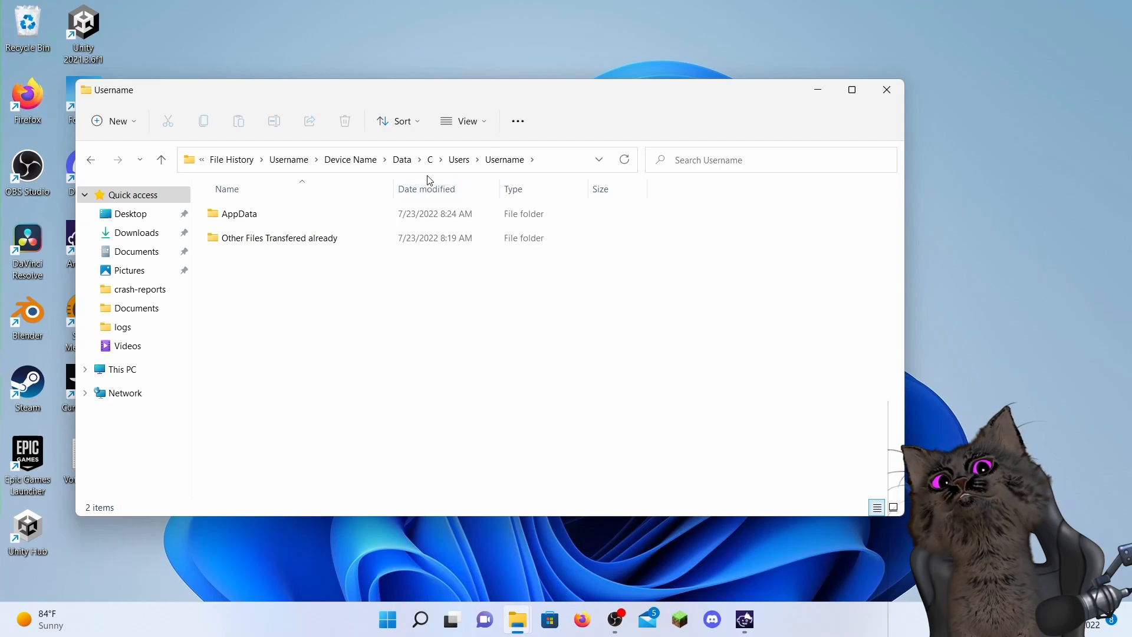
{"action": "mouse_move", "coordinate": [417, 544]}
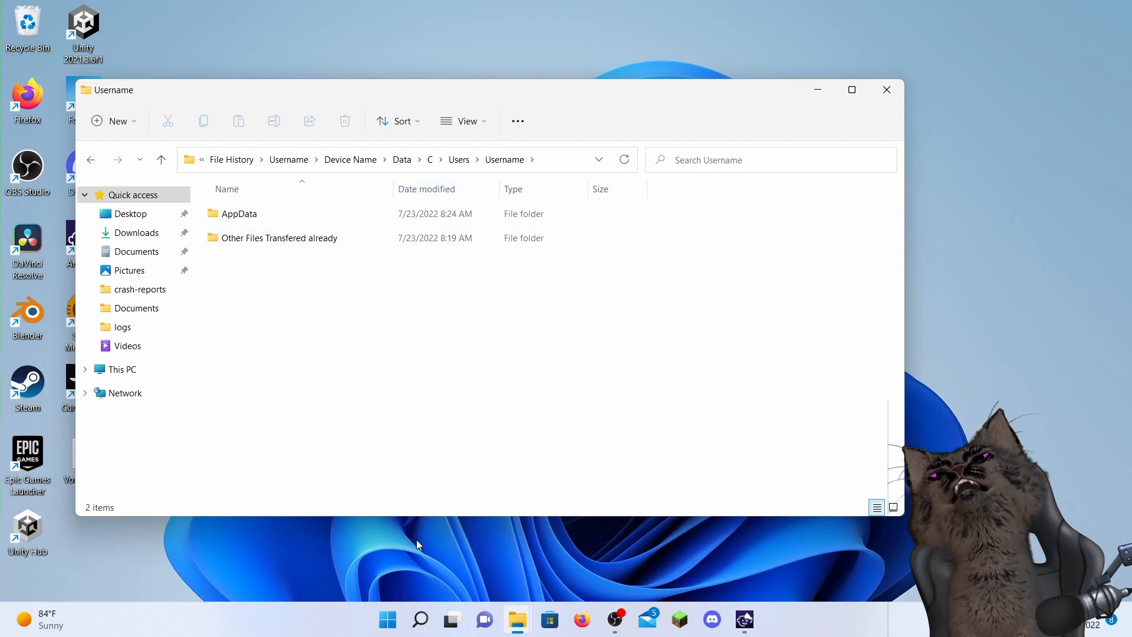
{"action": "mouse_move", "coordinate": [398, 592]}
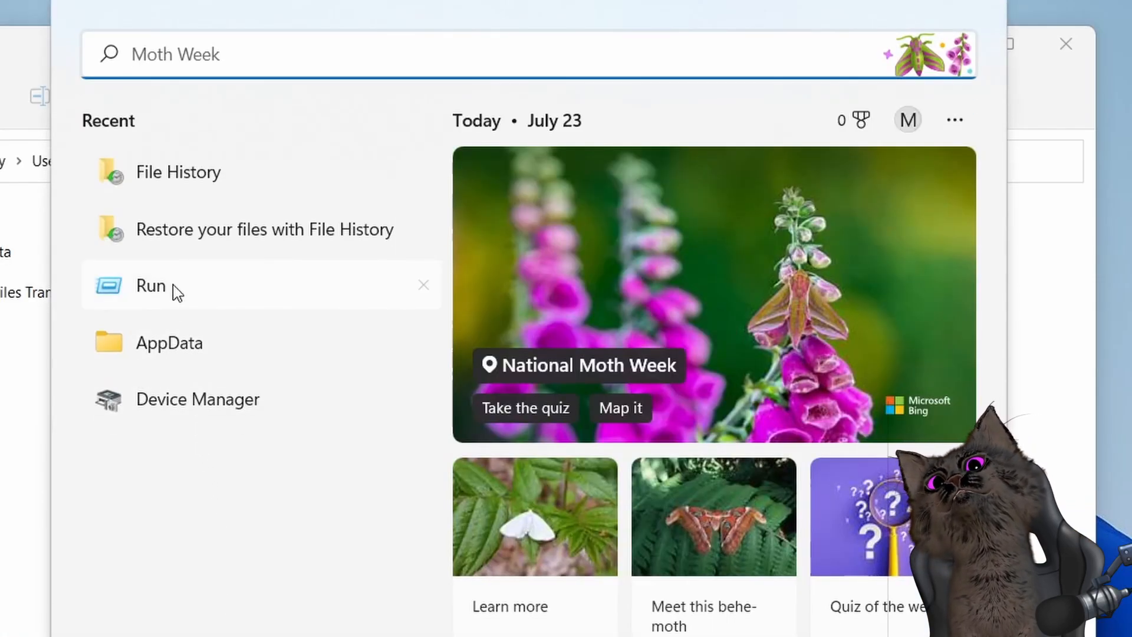
Step: Launch Run and go to %appdata% in a second Explorer window
{"action": "left_click", "coordinate": [150, 285]}
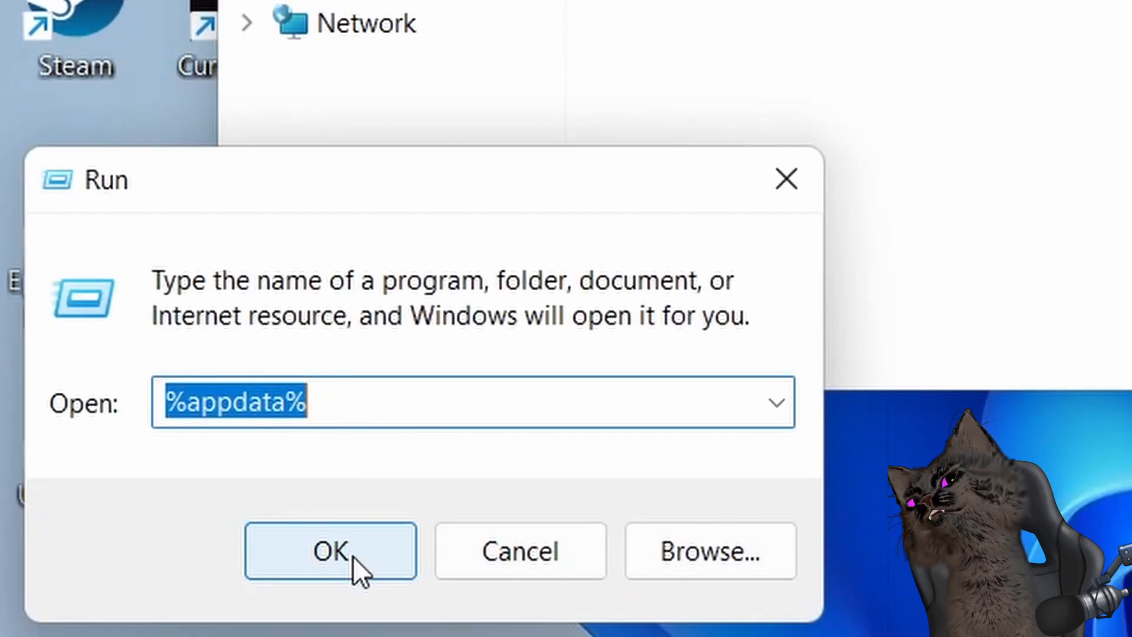
{"action": "left_click", "coordinate": [330, 550]}
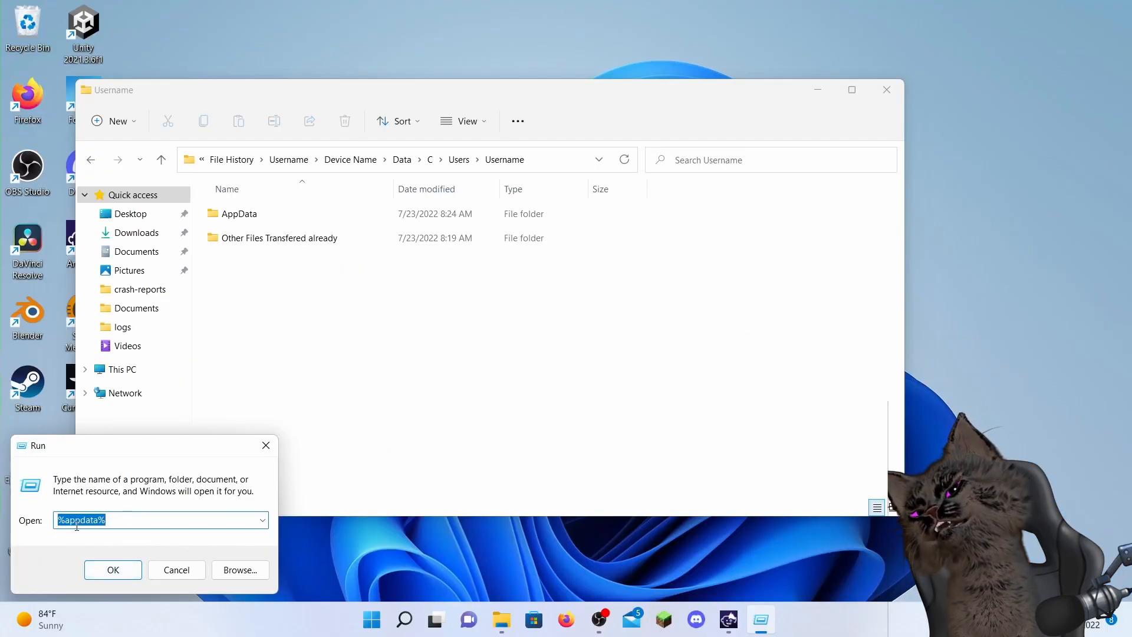
{"action": "left_click", "coordinate": [114, 570]}
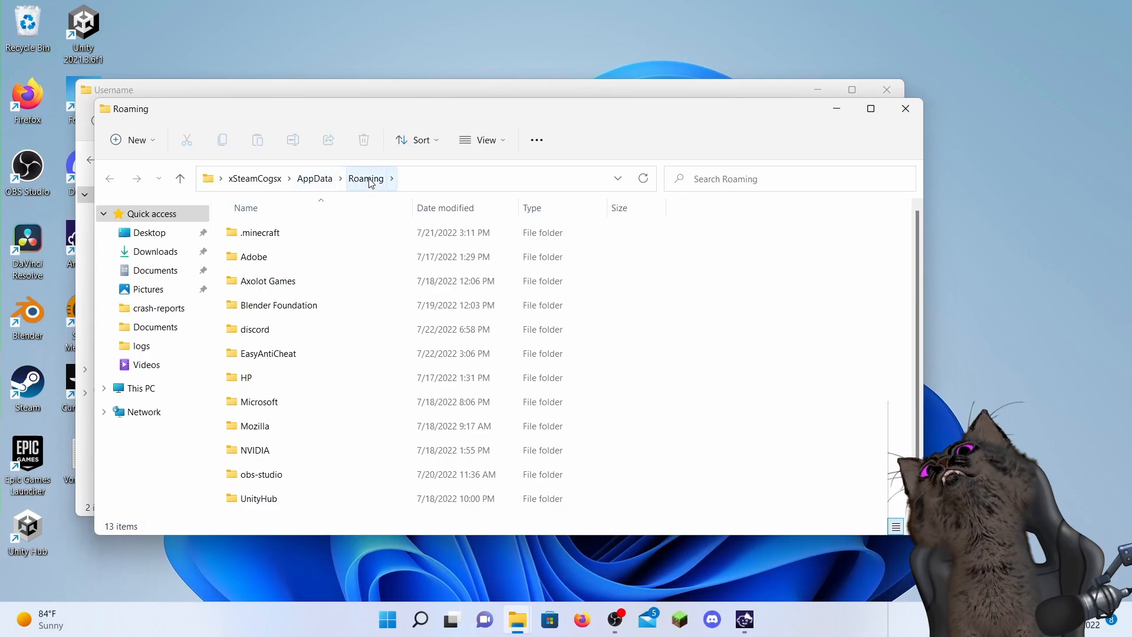
{"action": "mouse_move", "coordinate": [363, 188]}
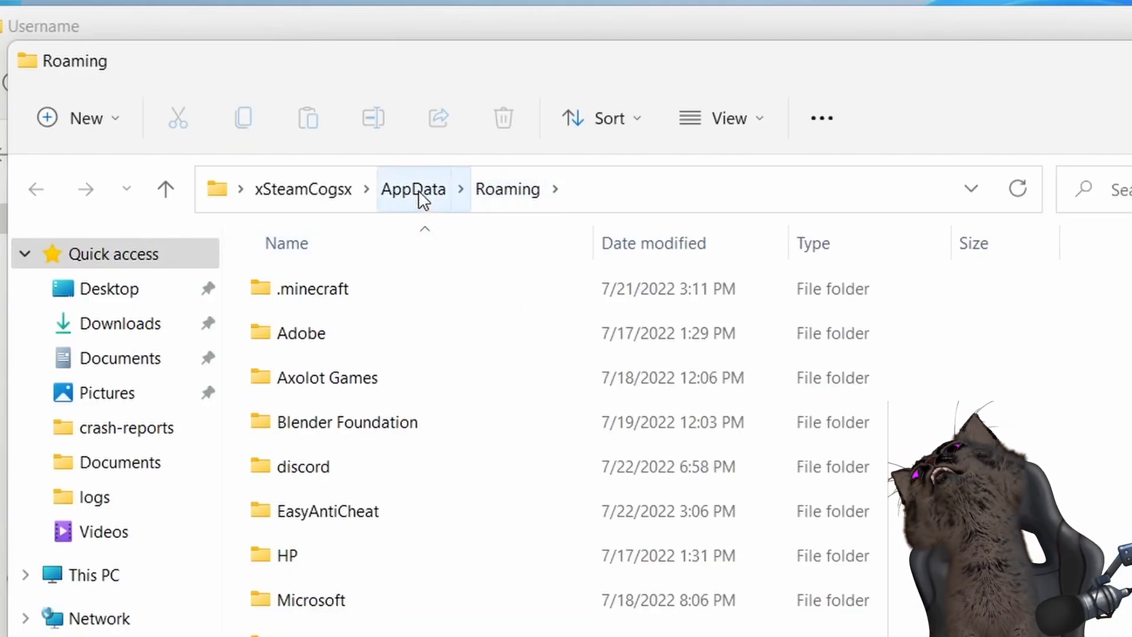
Step: Move up from Roaming to AppData and the live xSteamCogsx user folder
{"action": "left_click", "coordinate": [413, 189]}
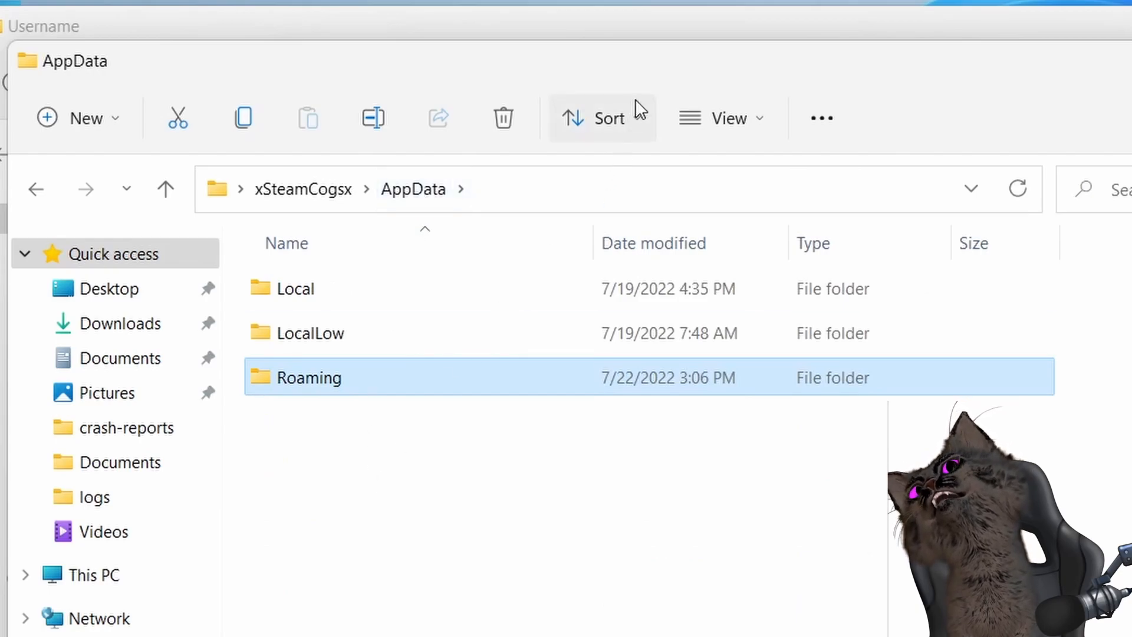
{"action": "left_click", "coordinate": [165, 189]}
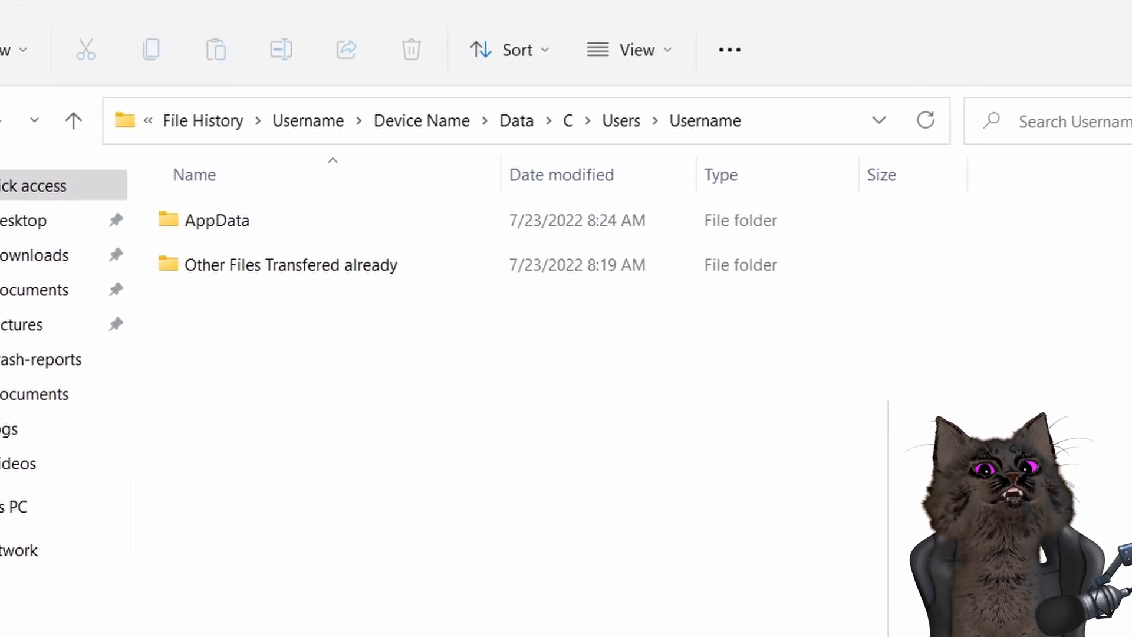
{"action": "double_click", "coordinate": [221, 221]}
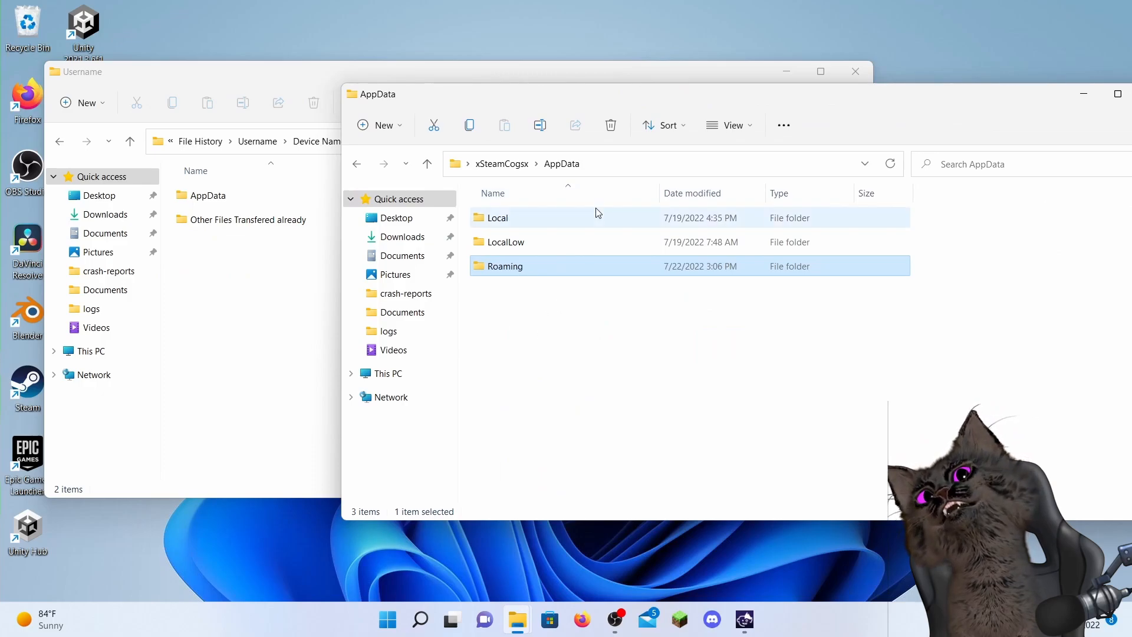
{"action": "left_click", "coordinate": [208, 195]}
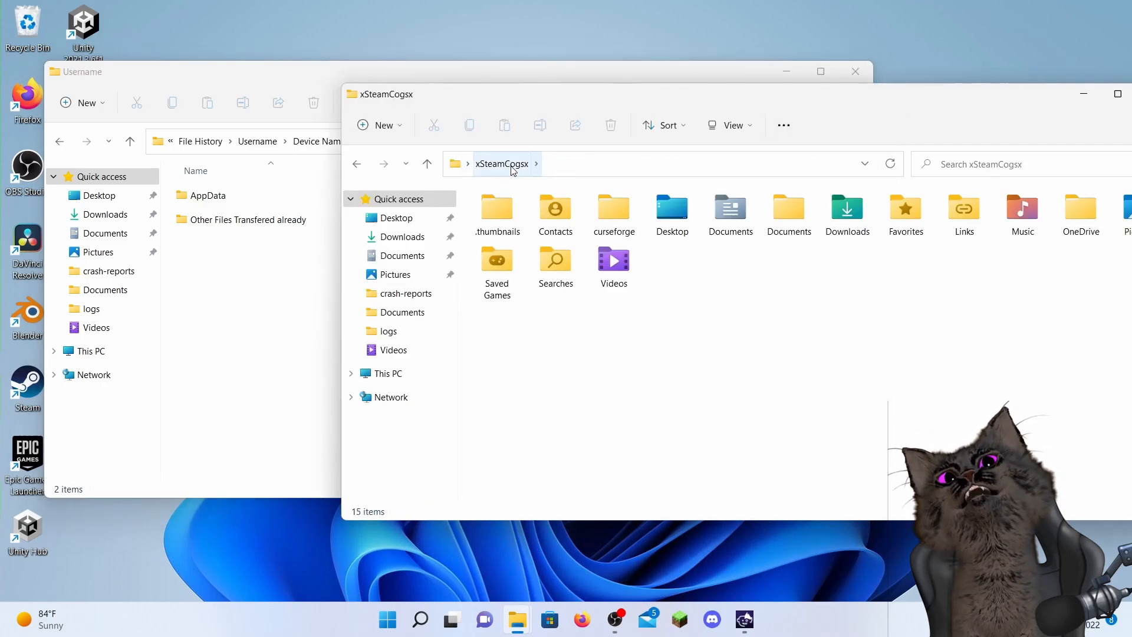
{"action": "mouse_move", "coordinate": [387, 374]}
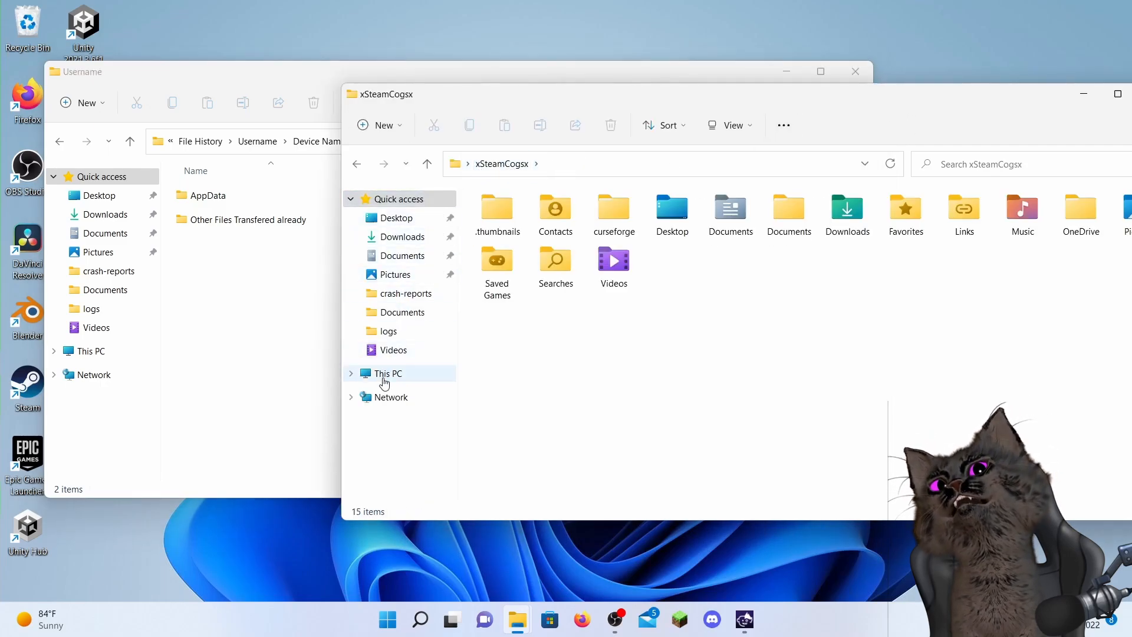
Step: View this PC's drives, then close the Local Disk (C:) and backed-up C windows
{"action": "left_click", "coordinate": [388, 373]}
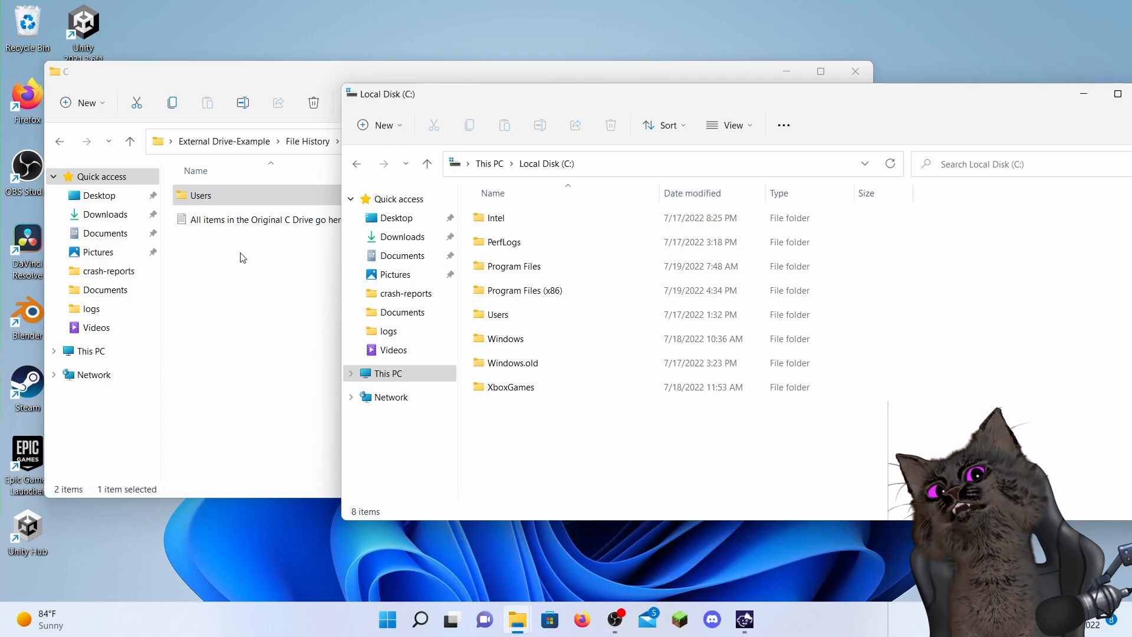
{"action": "mouse_move", "coordinate": [467, 217]}
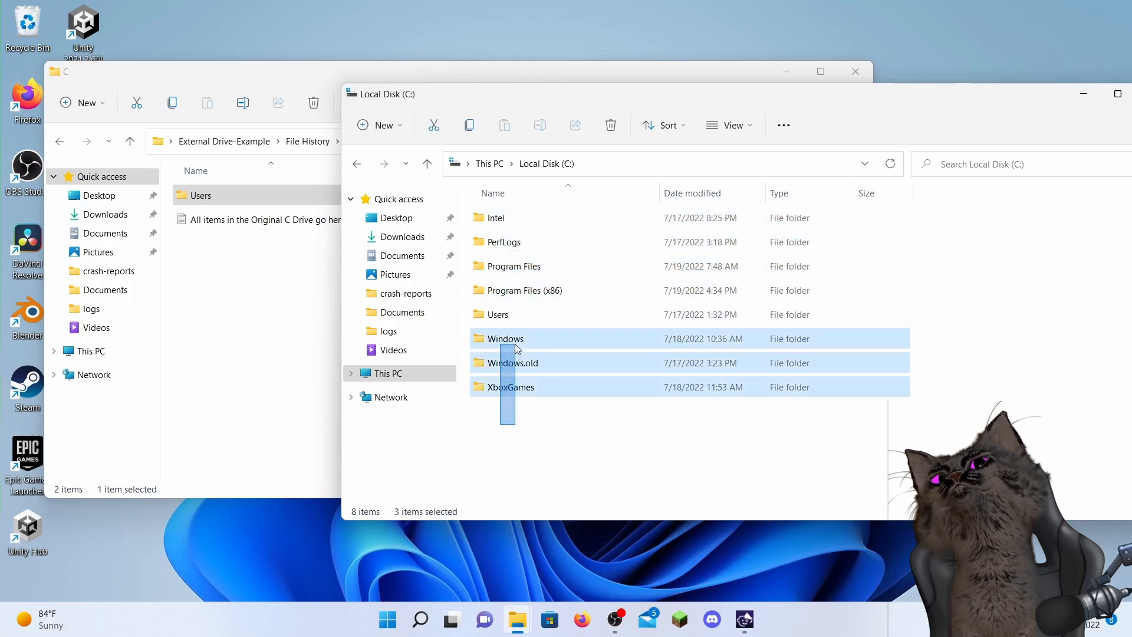
{"action": "left_click", "coordinate": [555, 435]}
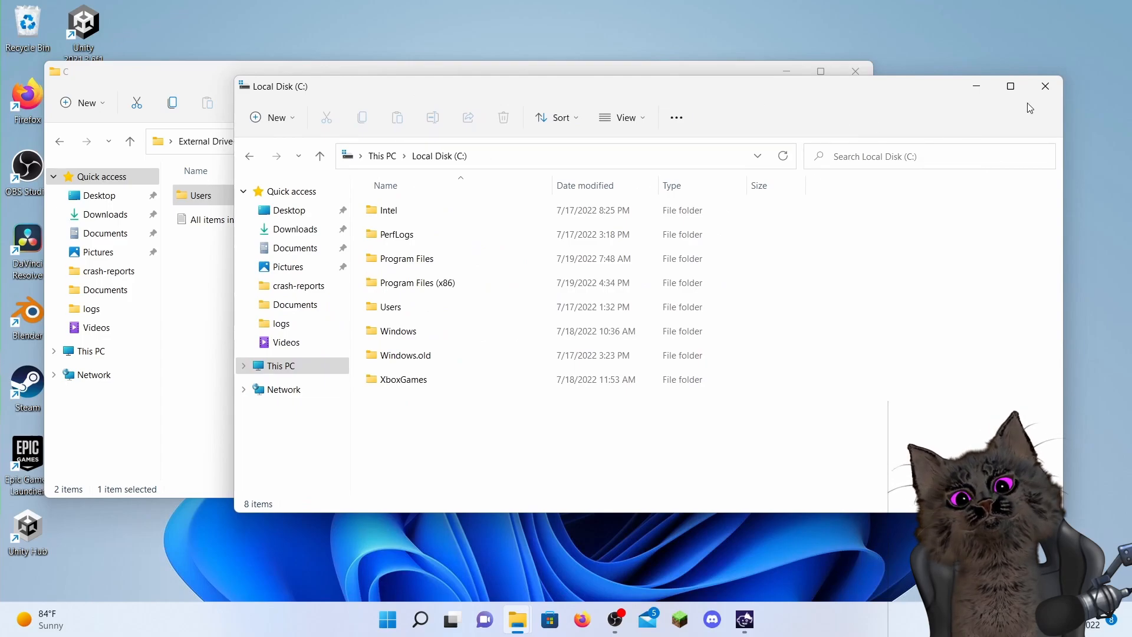
{"action": "mouse_move", "coordinate": [1045, 86]}
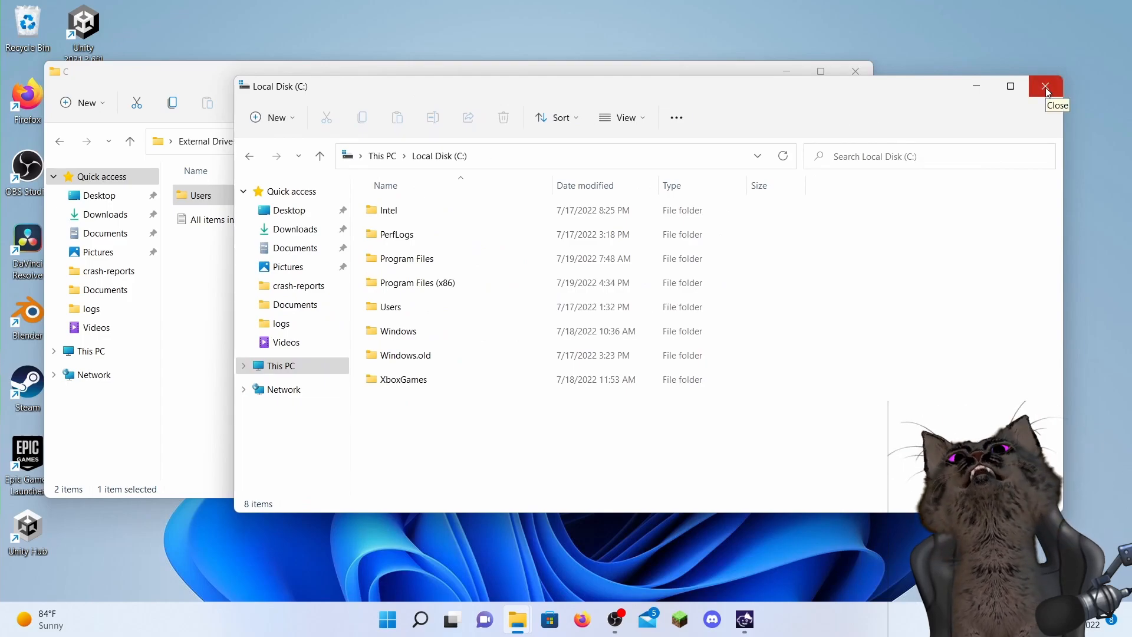
{"action": "left_click", "coordinate": [1044, 86]}
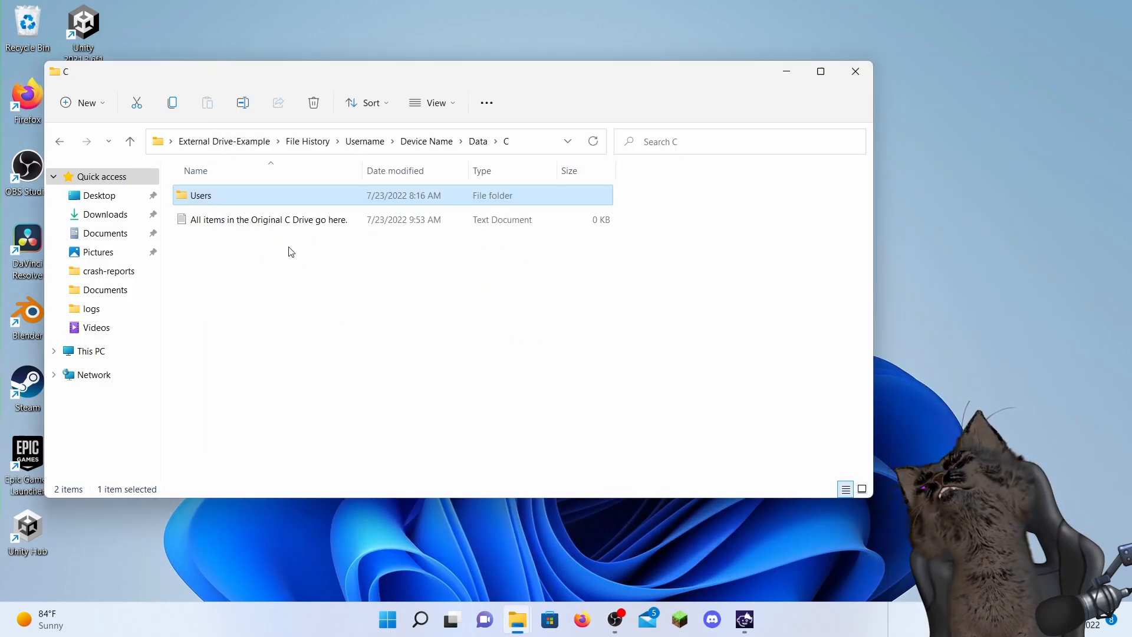
{"action": "mouse_move", "coordinate": [261, 256]}
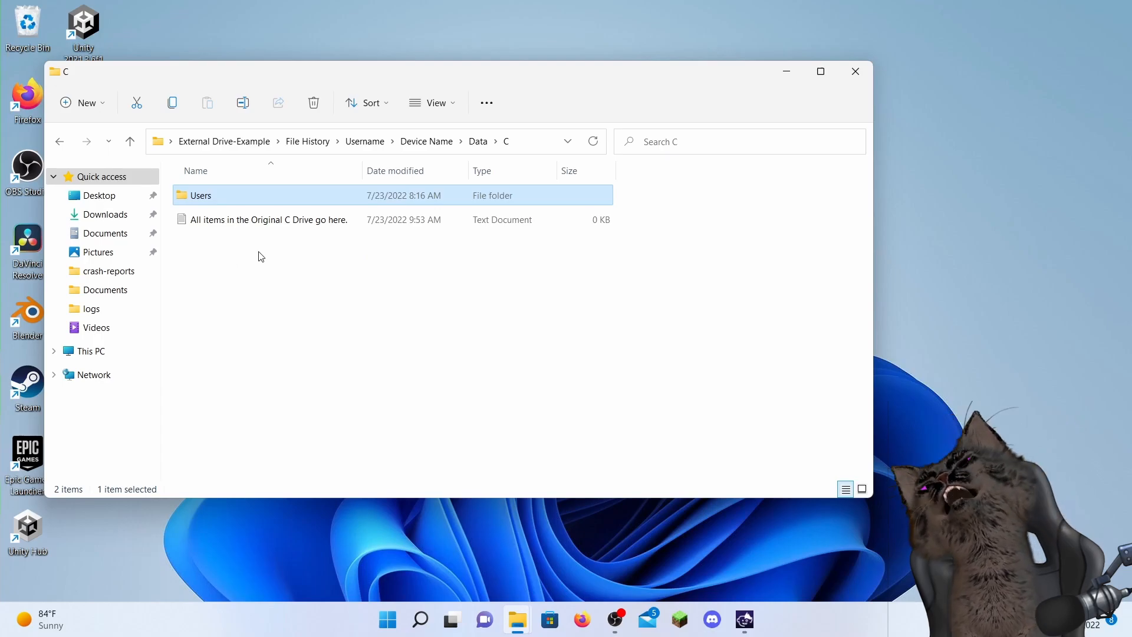
{"action": "mouse_move", "coordinate": [856, 72]}
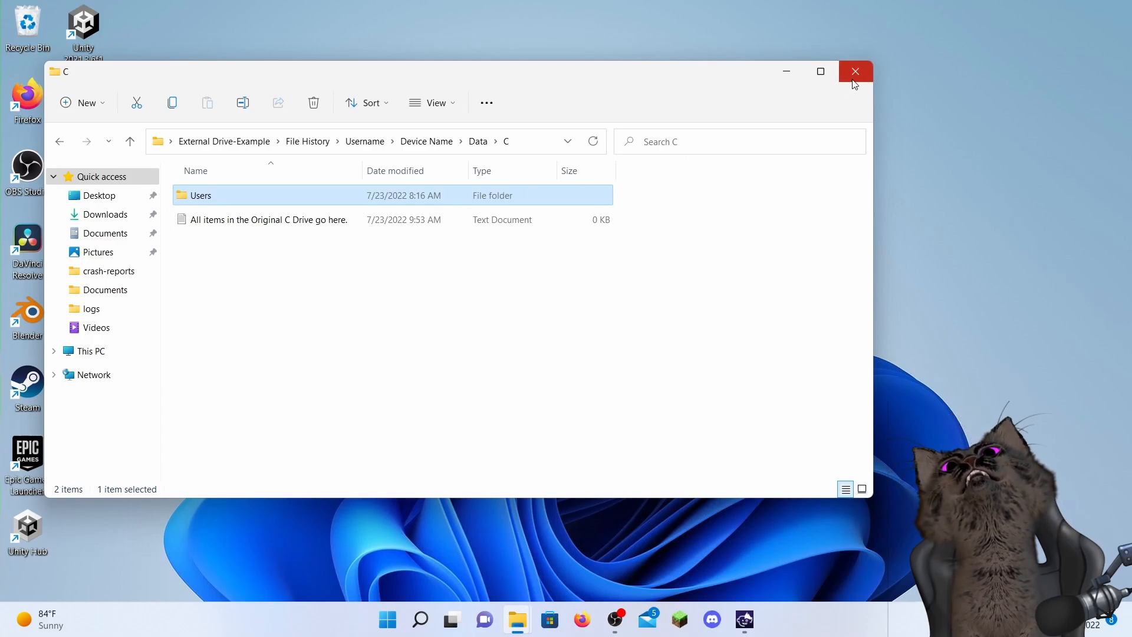
{"action": "mouse_move", "coordinate": [856, 72]}
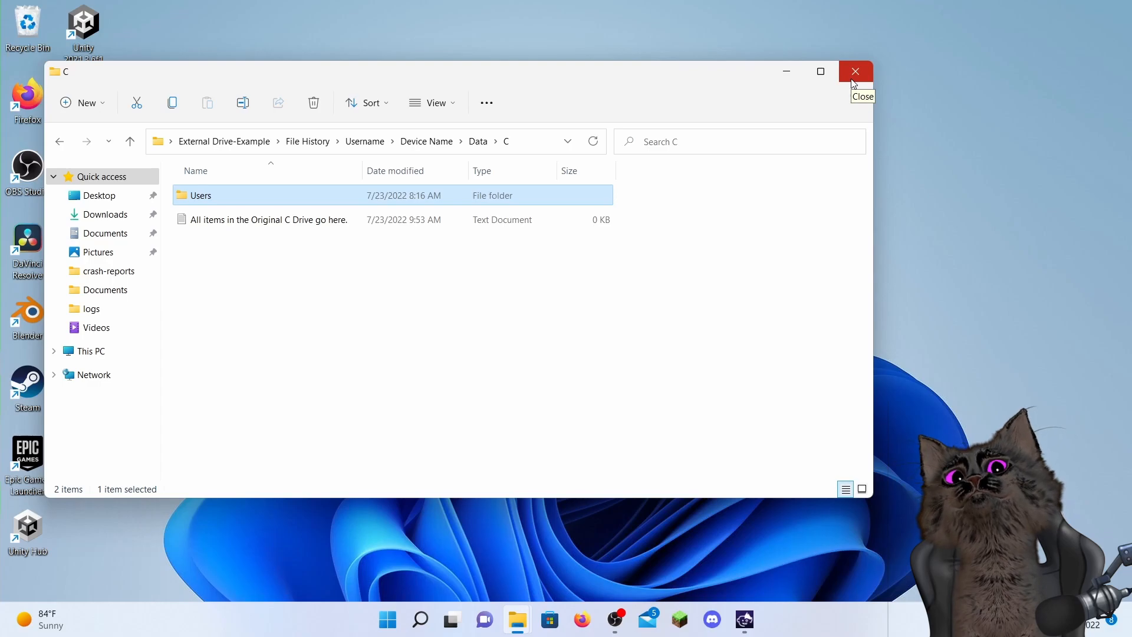
{"action": "left_click", "coordinate": [856, 72]}
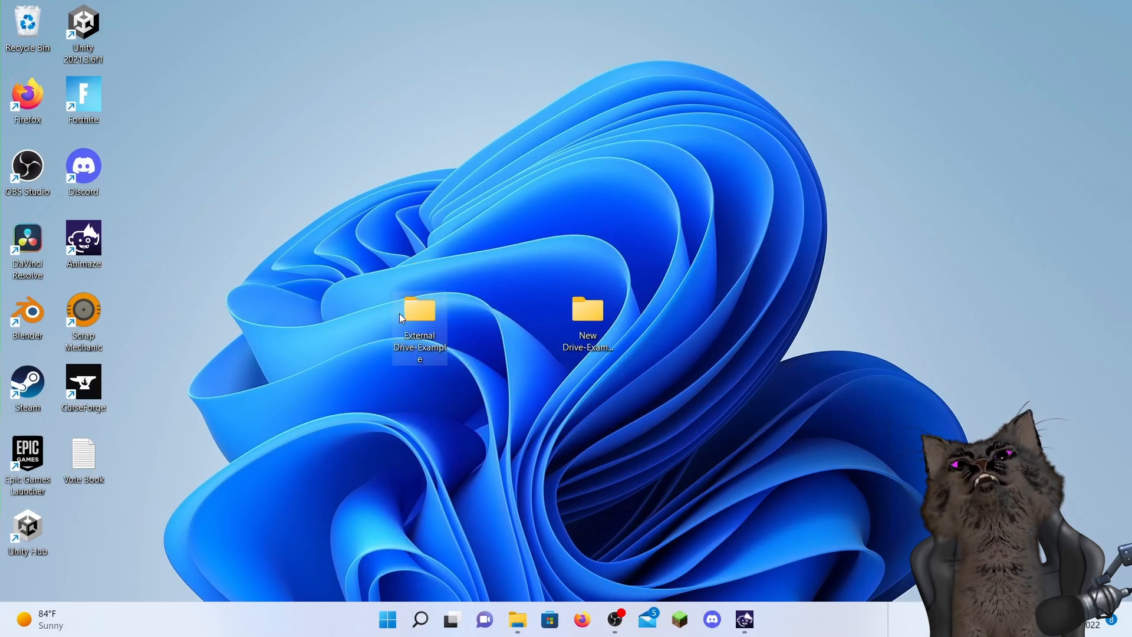
{"action": "mouse_move", "coordinate": [418, 317]}
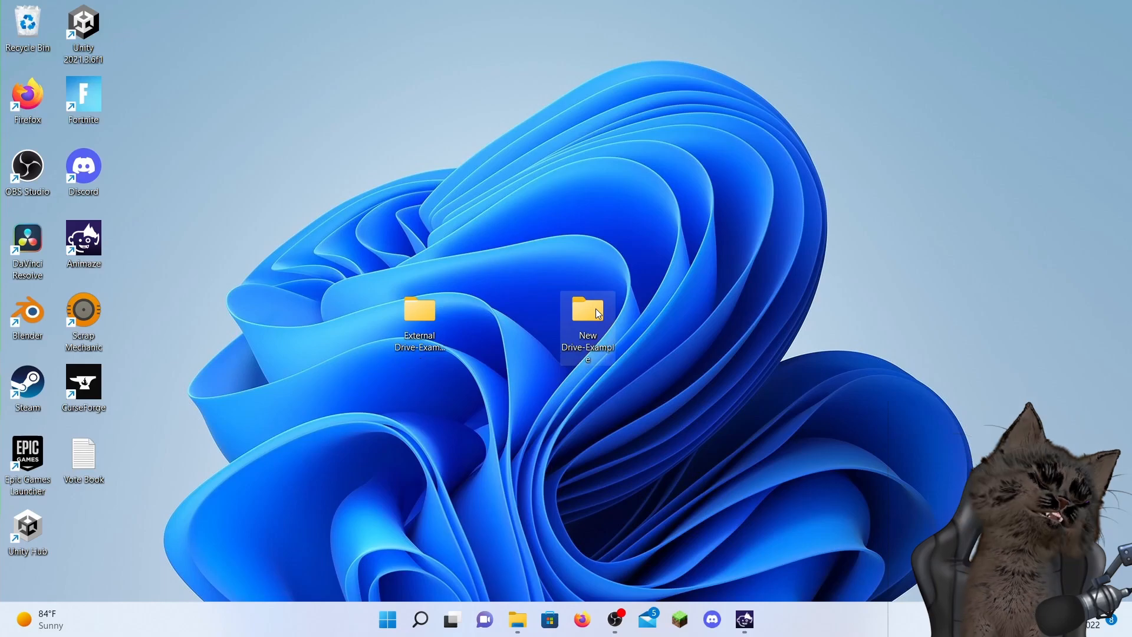
Step: Open the empty New Drive-Example folder from the desktop
{"action": "double_click", "coordinate": [587, 317]}
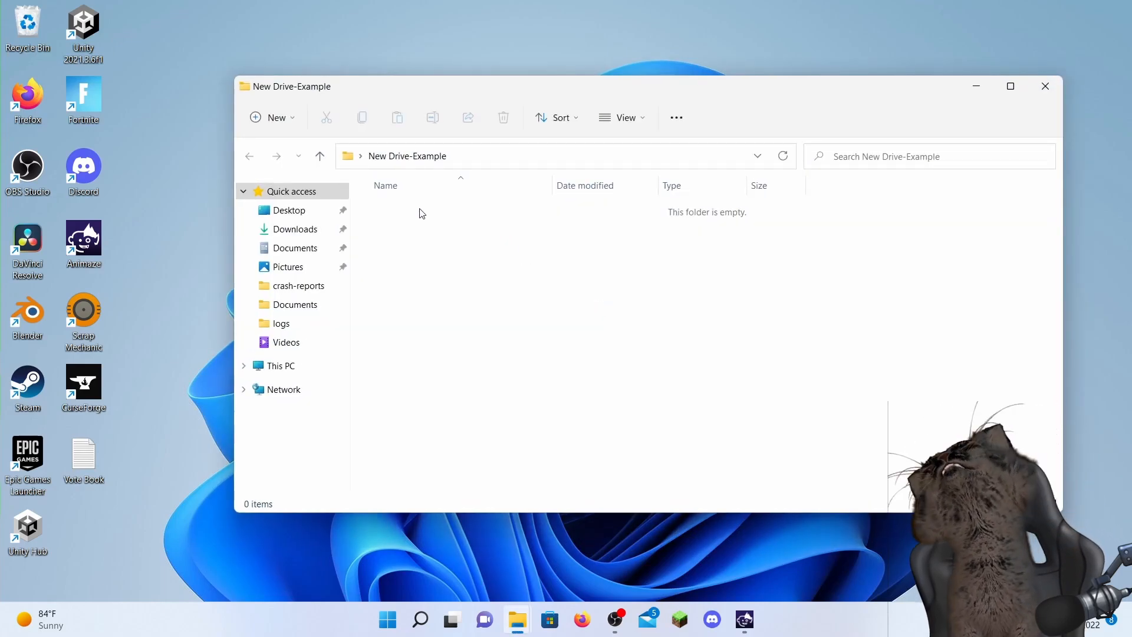
{"action": "mouse_move", "coordinate": [422, 221]}
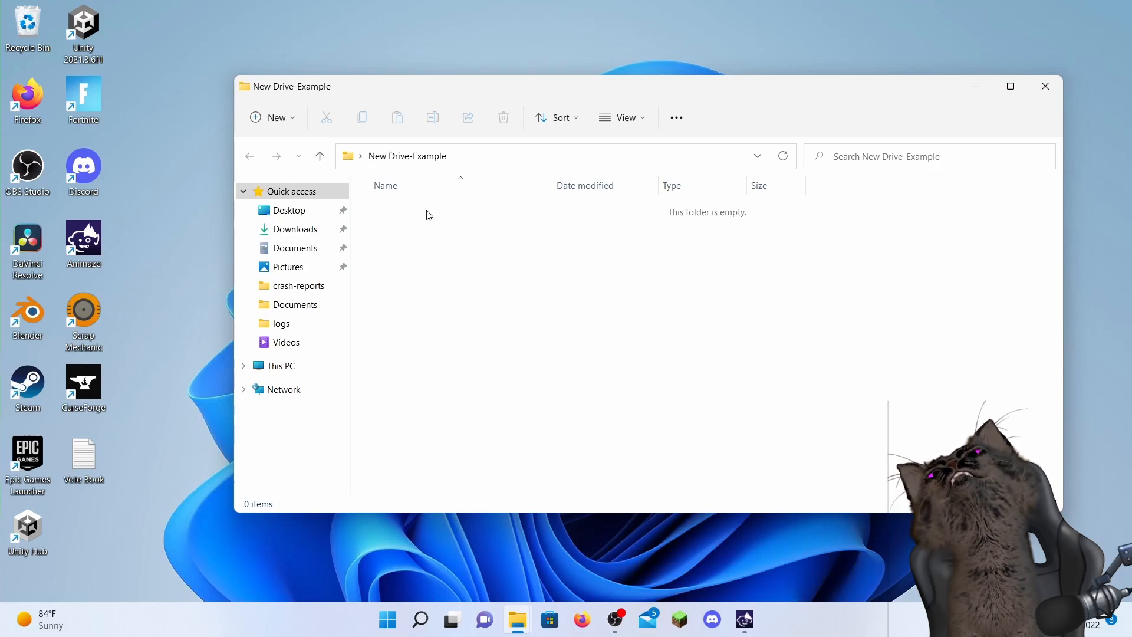
{"action": "mouse_move", "coordinate": [574, 445]}
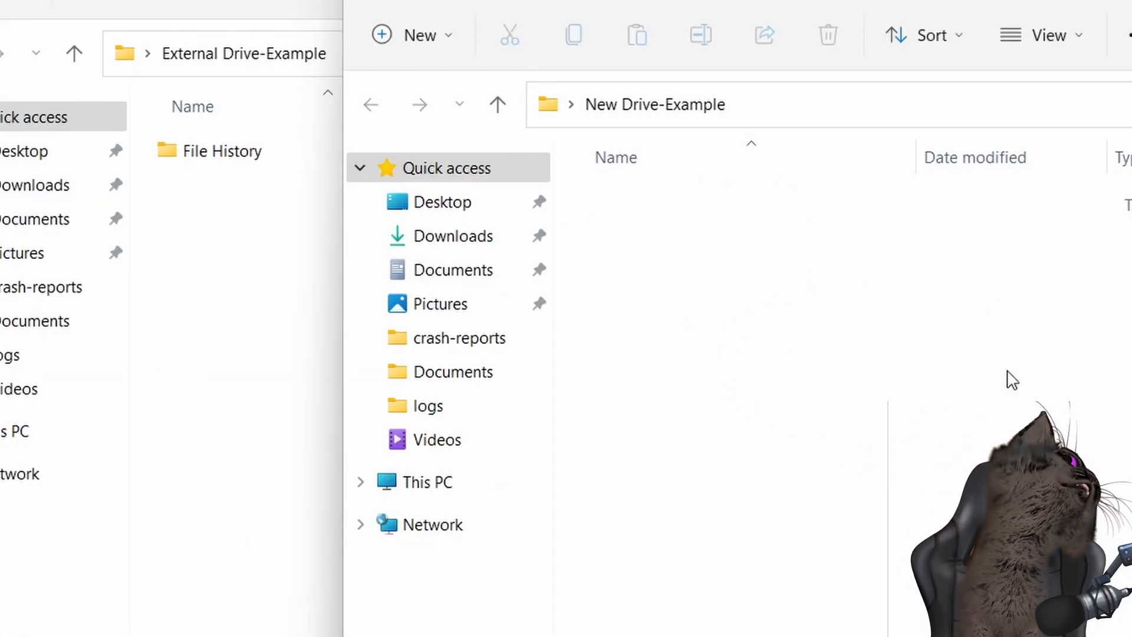
{"action": "mouse_move", "coordinate": [882, 193]}
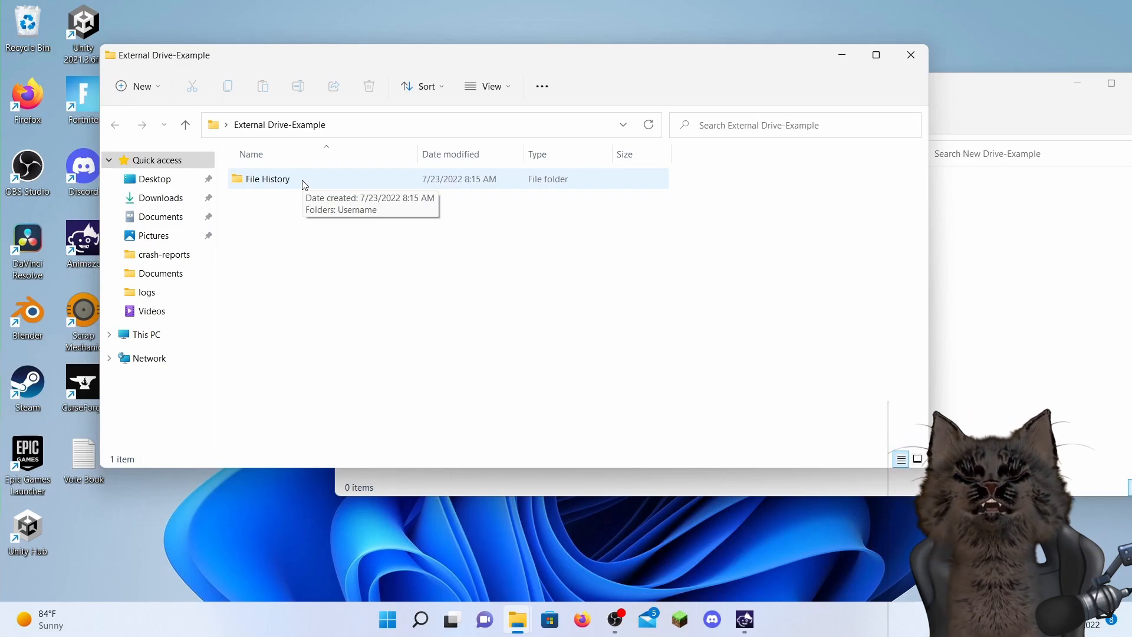
Step: Drill the backup through File History, Username and Data toward the Users folder
{"action": "double_click", "coordinate": [268, 178]}
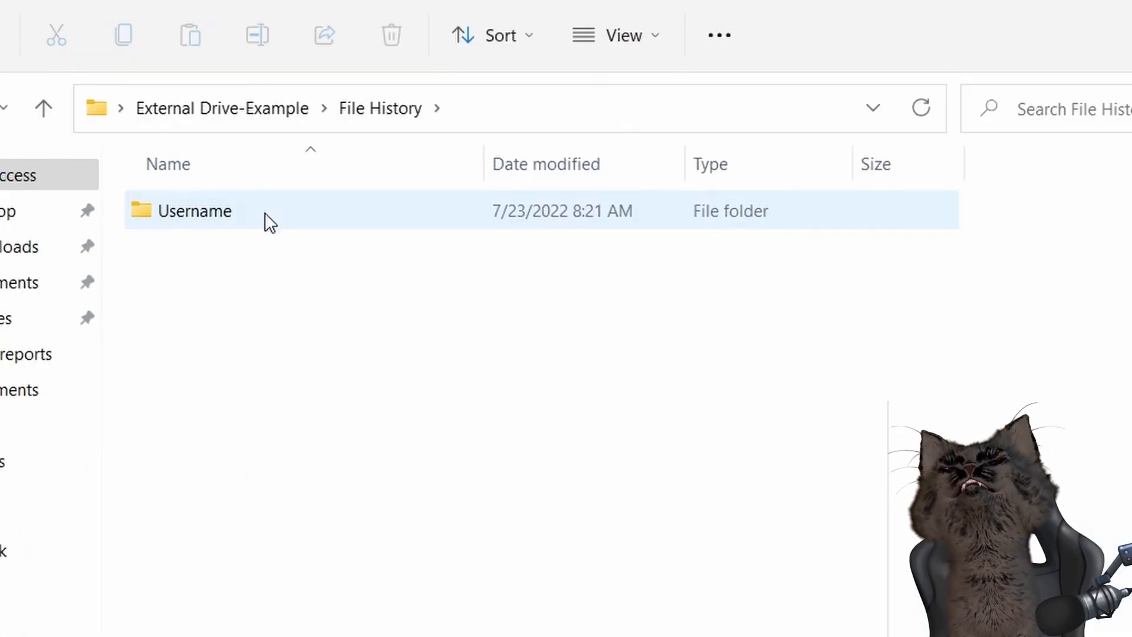
{"action": "double_click", "coordinate": [193, 210]}
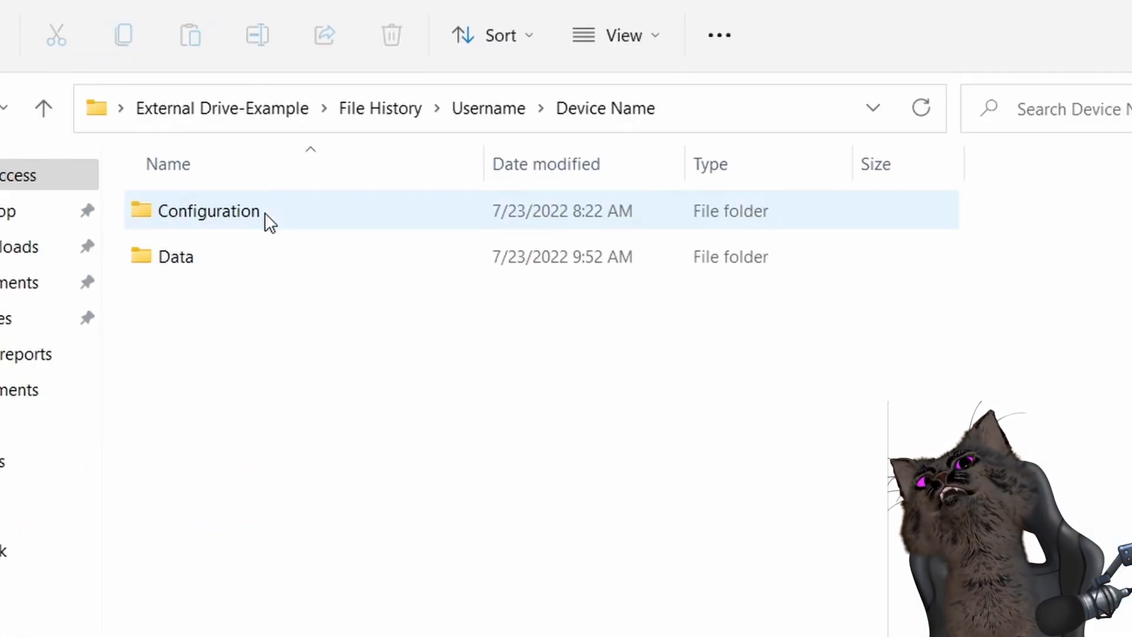
{"action": "left_click", "coordinate": [176, 256]}
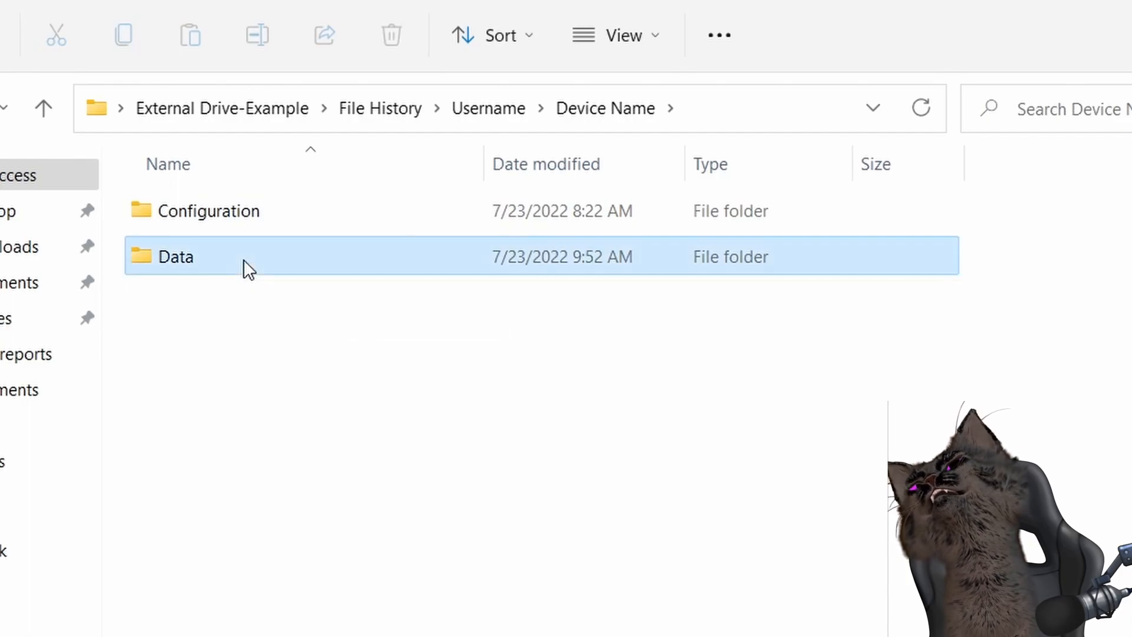
{"action": "double_click", "coordinate": [175, 256]}
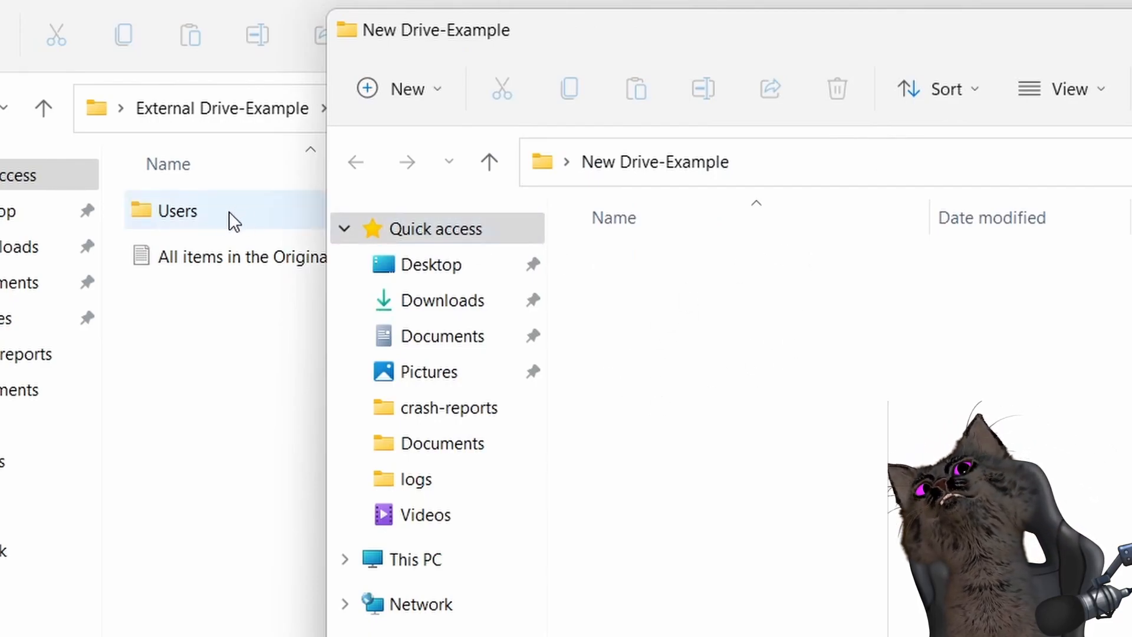
{"action": "mouse_move", "coordinate": [220, 219]}
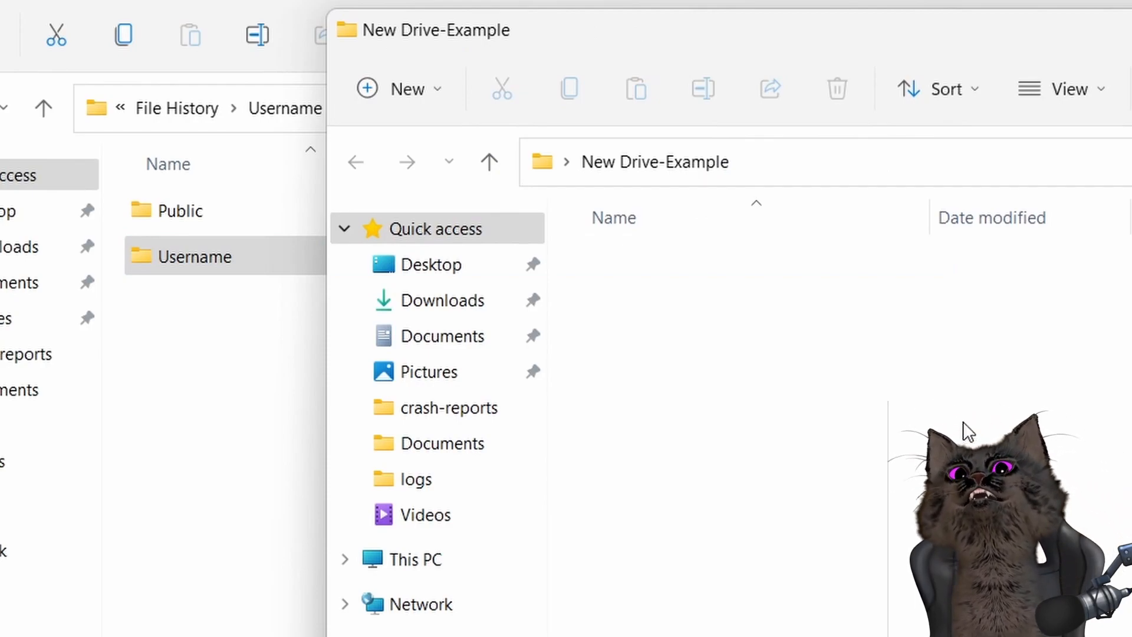
{"action": "mouse_move", "coordinate": [271, 349]}
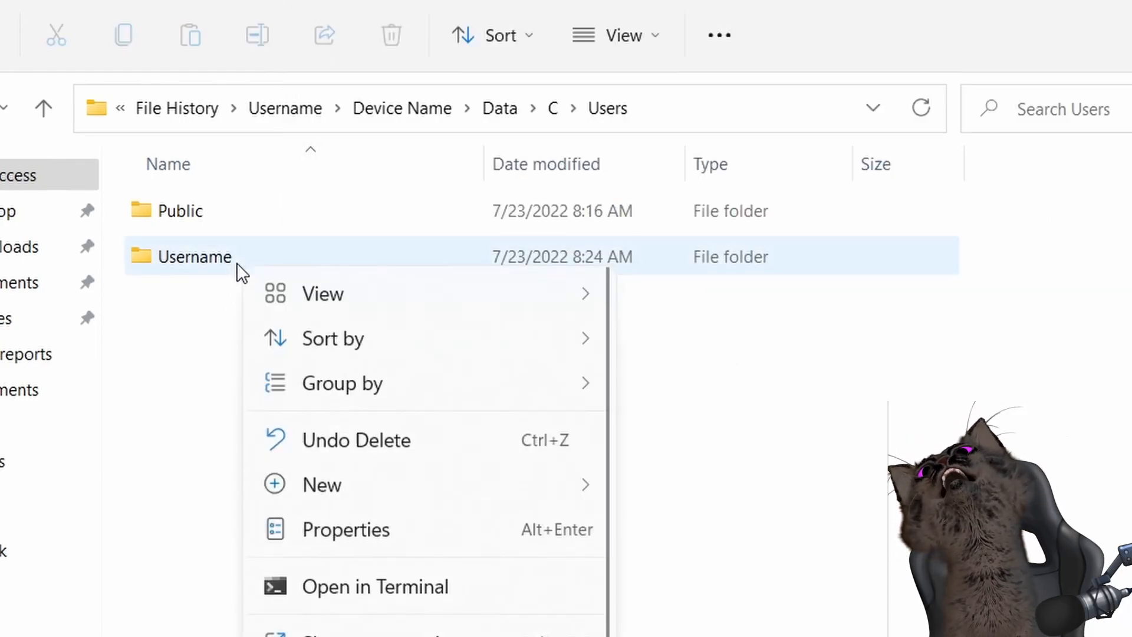
Step: Clear Read-only in Users properties and apply it to all subfolders and files
{"action": "left_click", "coordinate": [345, 529]}
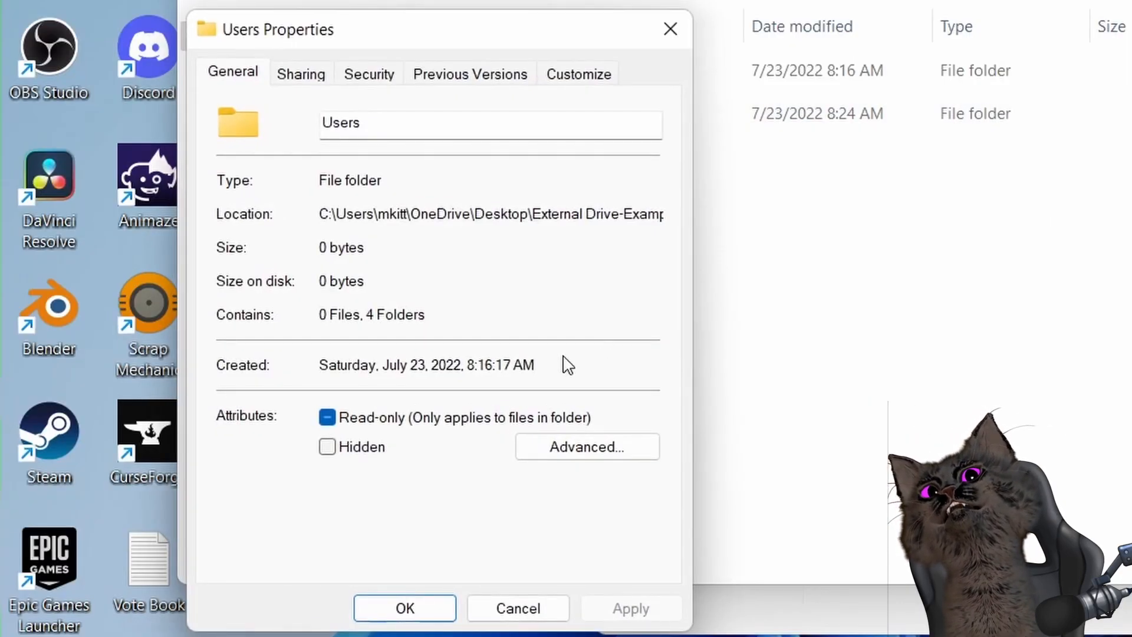
{"action": "left_click", "coordinate": [327, 418]}
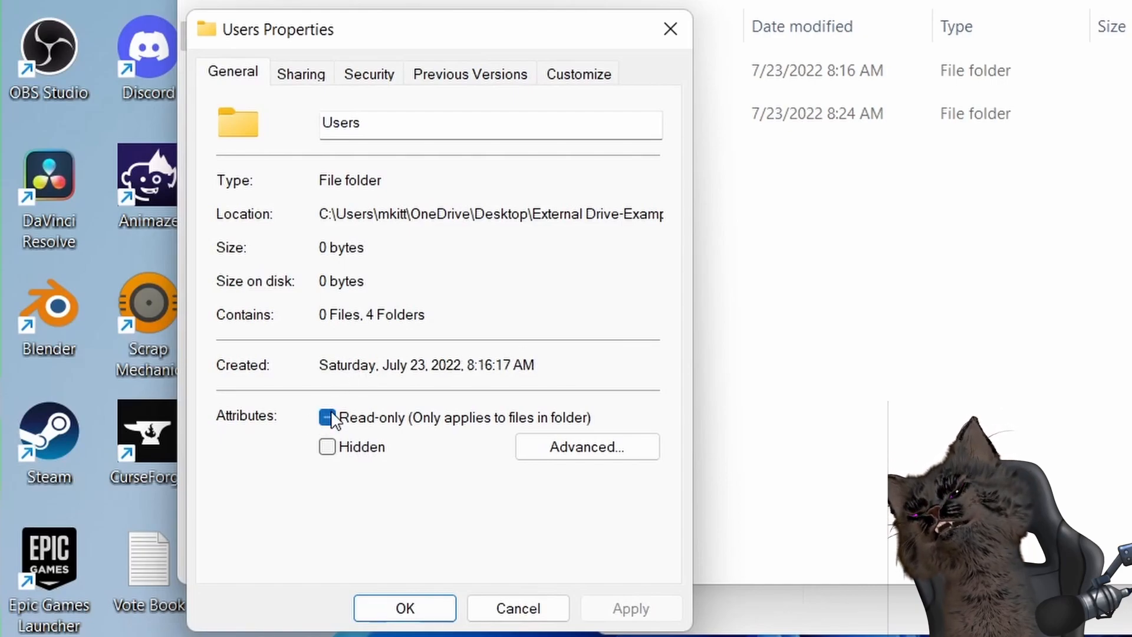
{"action": "left_click", "coordinate": [327, 417]}
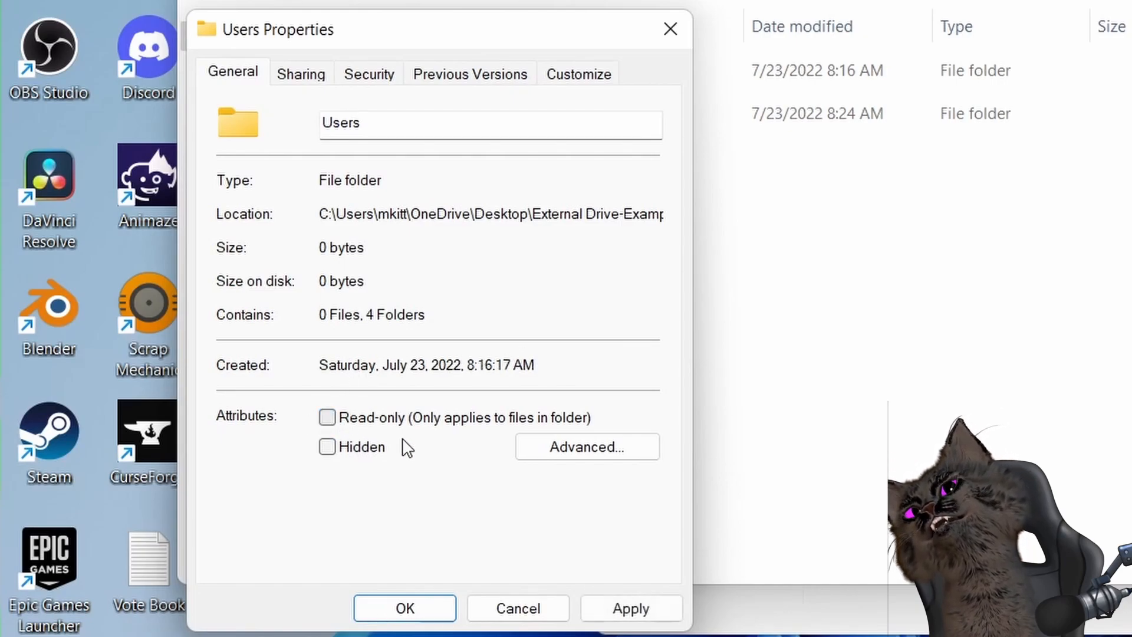
{"action": "left_click", "coordinate": [628, 607]}
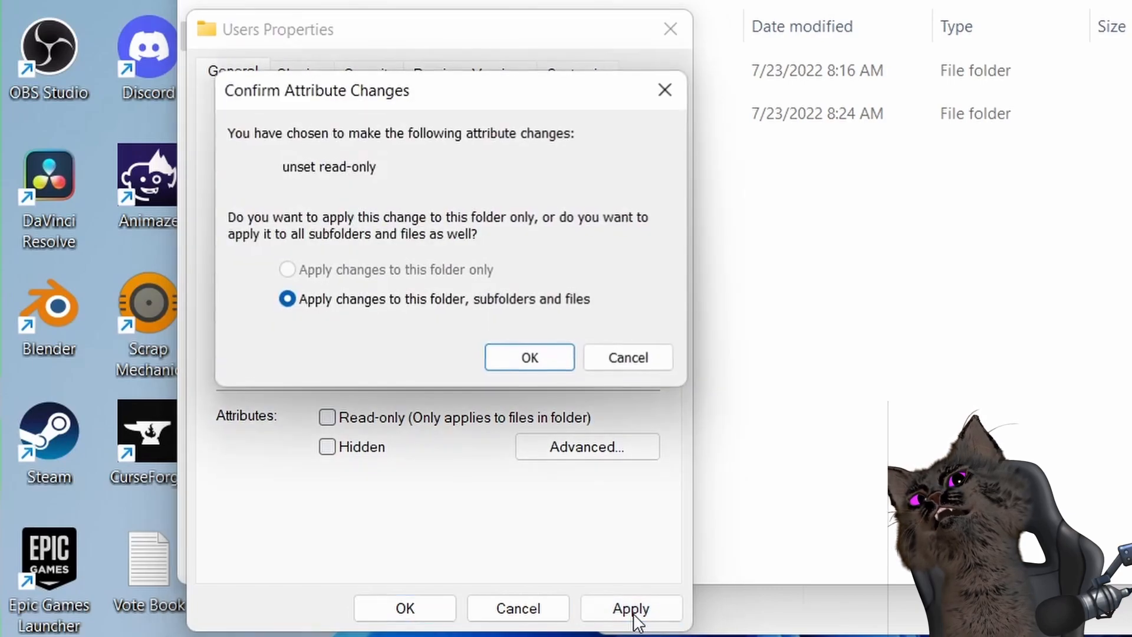
{"action": "mouse_move", "coordinate": [294, 324]}
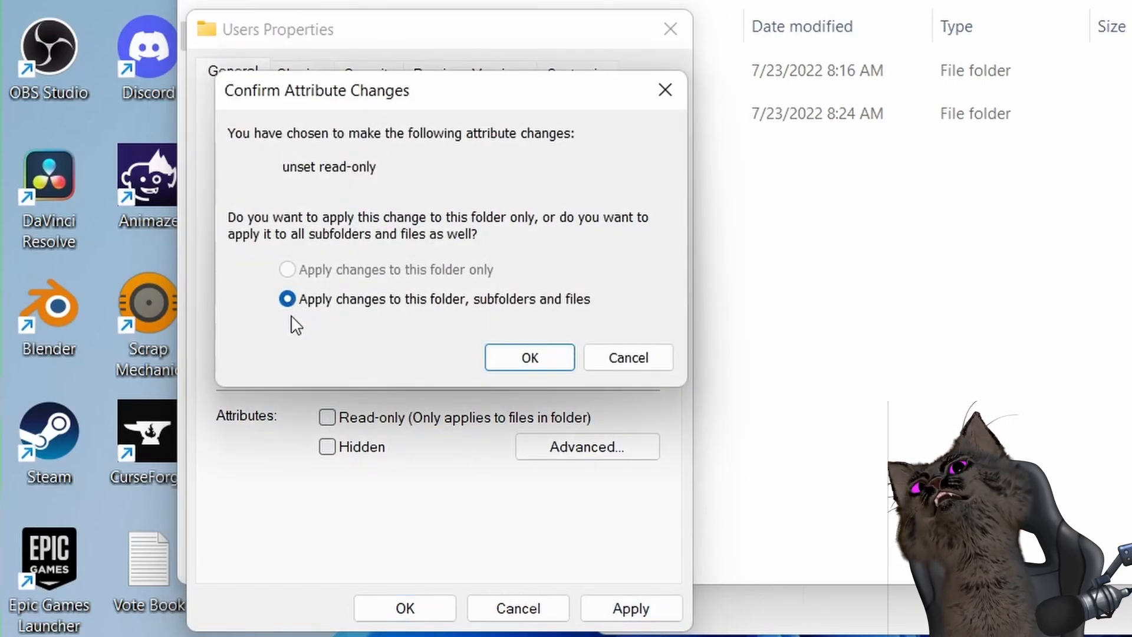
{"action": "mouse_move", "coordinate": [429, 330]}
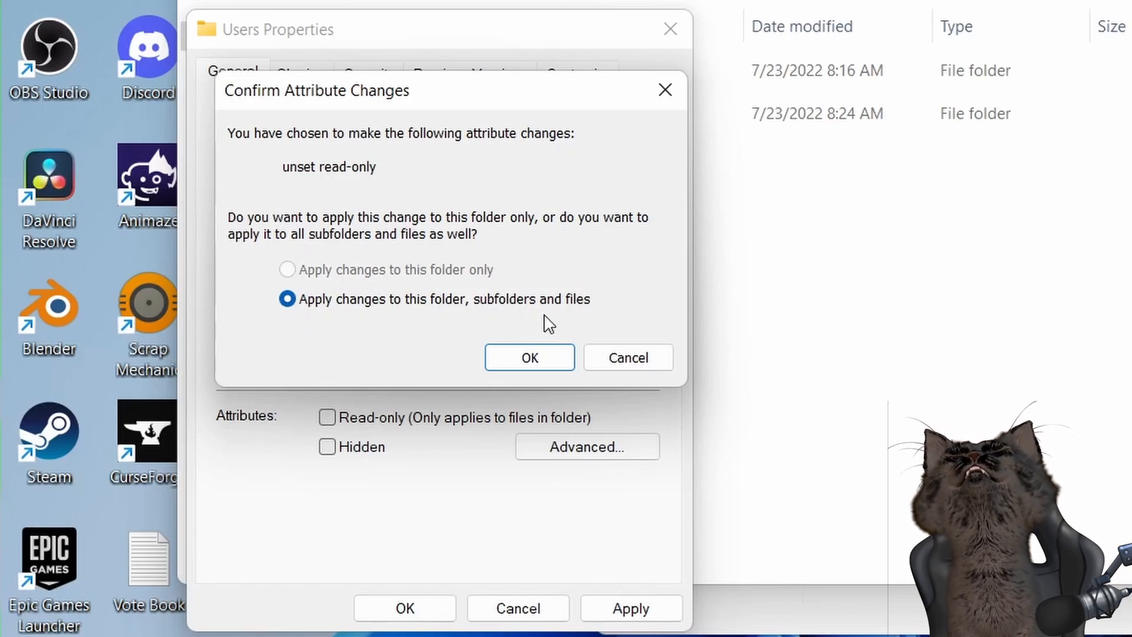
{"action": "mouse_move", "coordinate": [246, 303]}
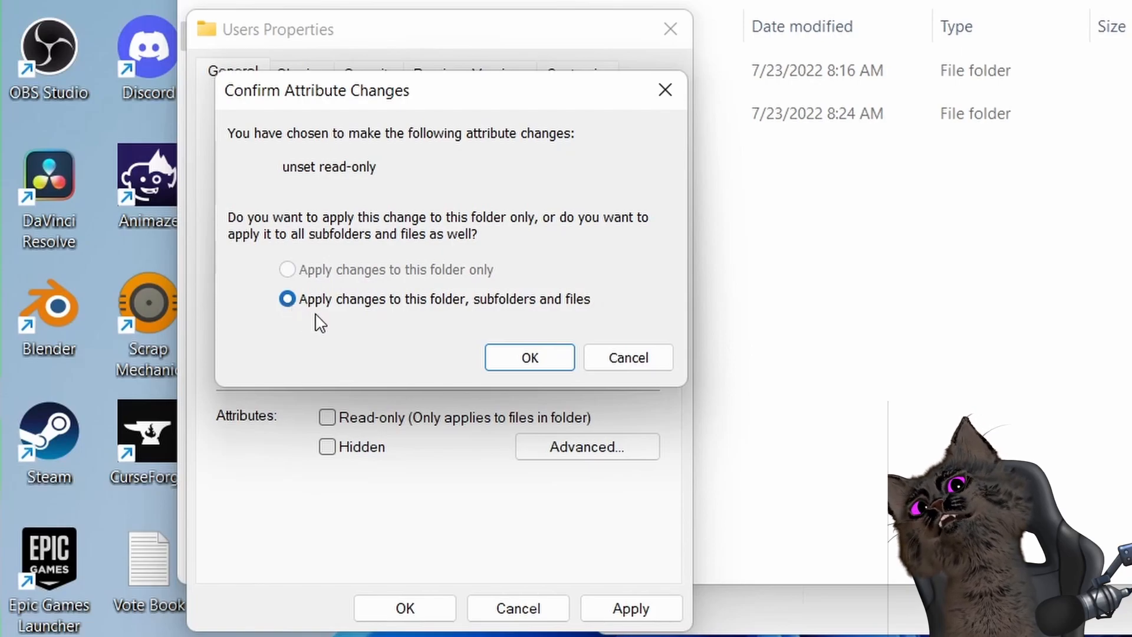
{"action": "left_click", "coordinate": [528, 357]}
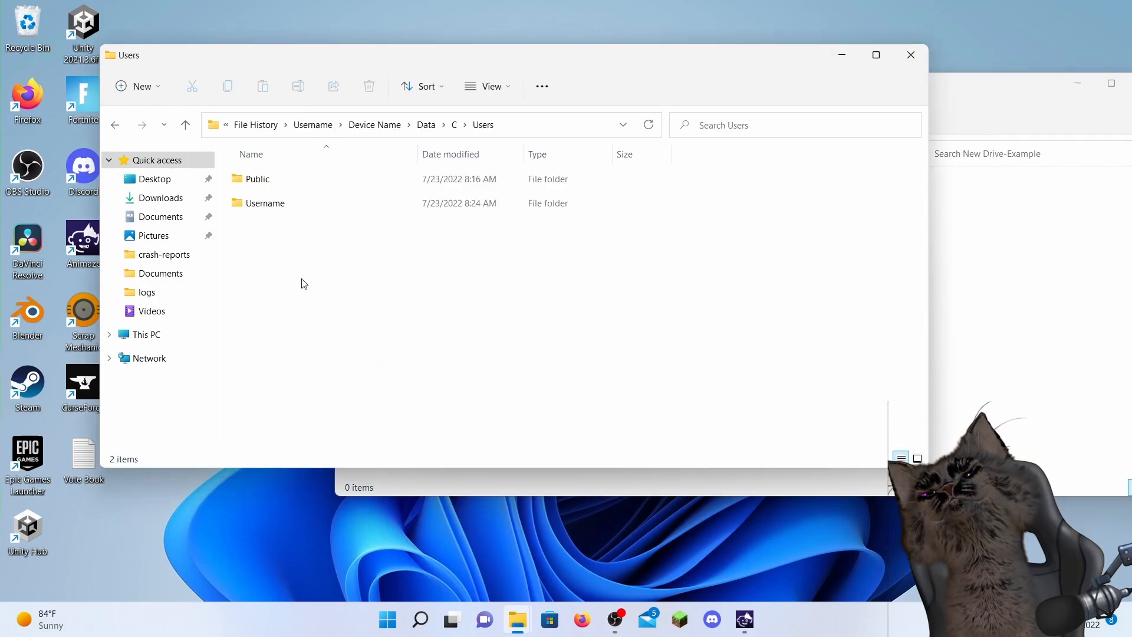
{"action": "mouse_move", "coordinate": [454, 125]}
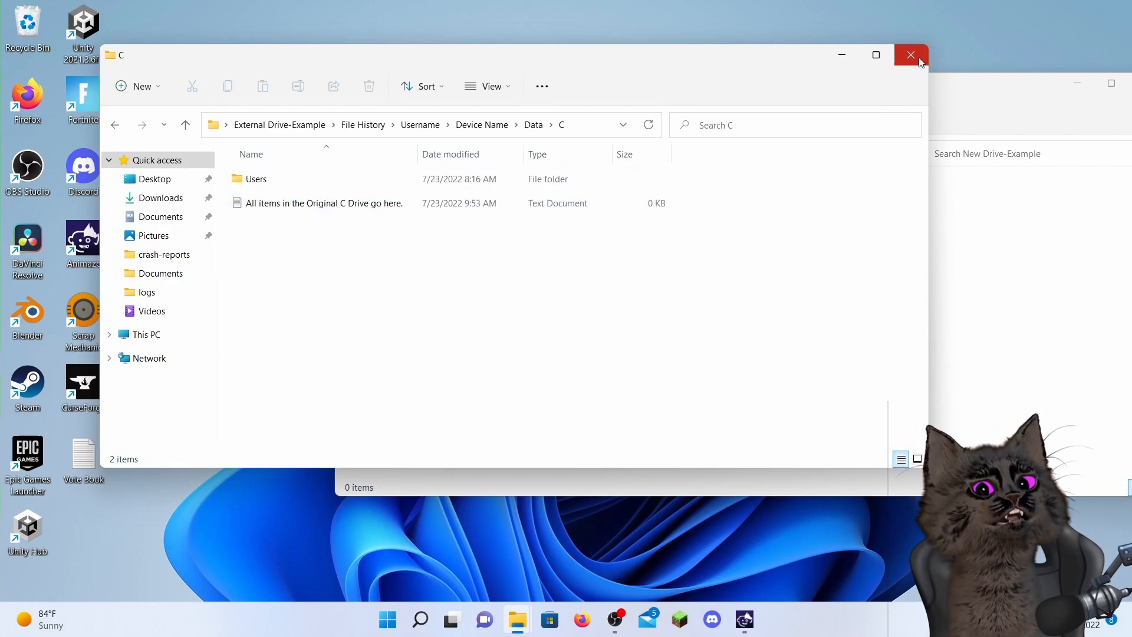
Step: Close the backed-up C folder window and the New Drive-Example window
{"action": "left_click", "coordinate": [910, 55]}
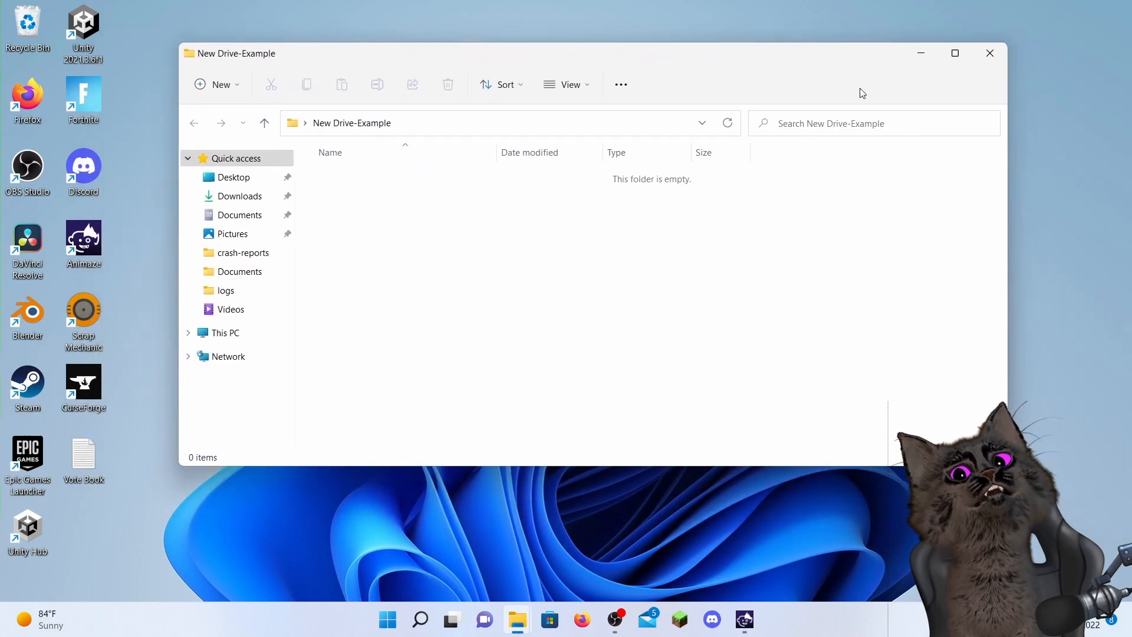
{"action": "left_click", "coordinate": [989, 53]}
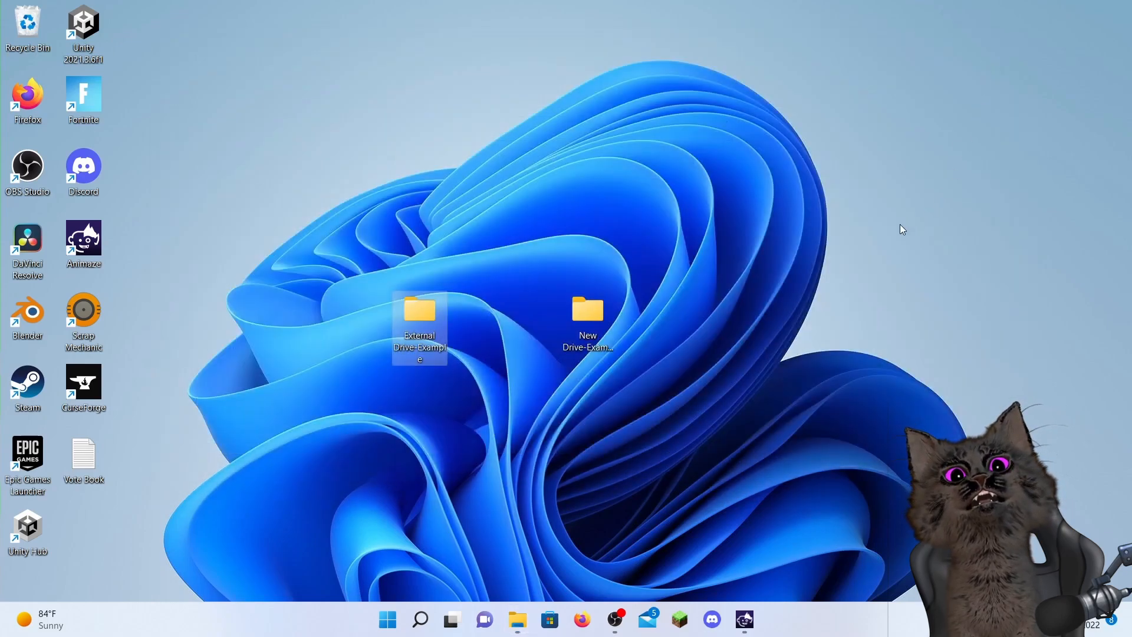